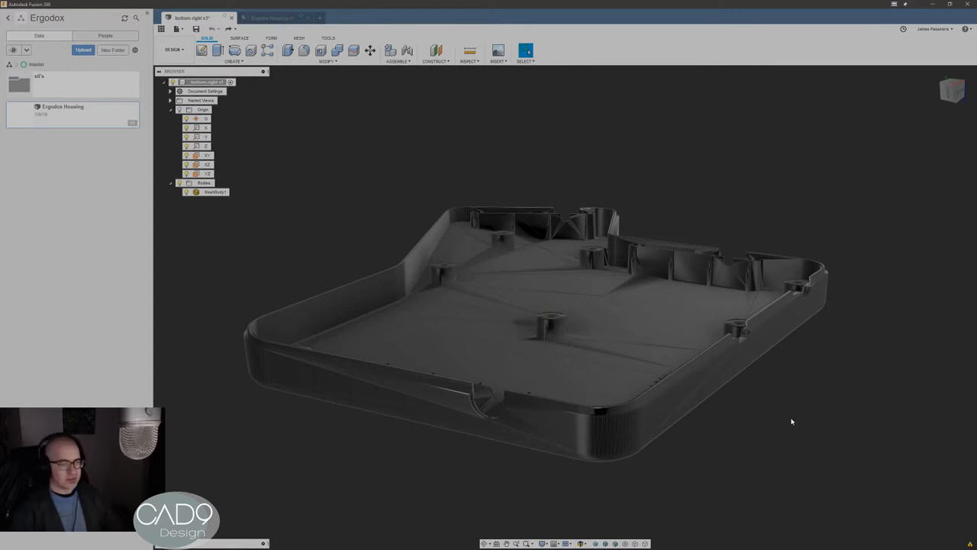
Orbit the housing mesh to another angle and back to an angled view
drag(791, 422, 847, 455)
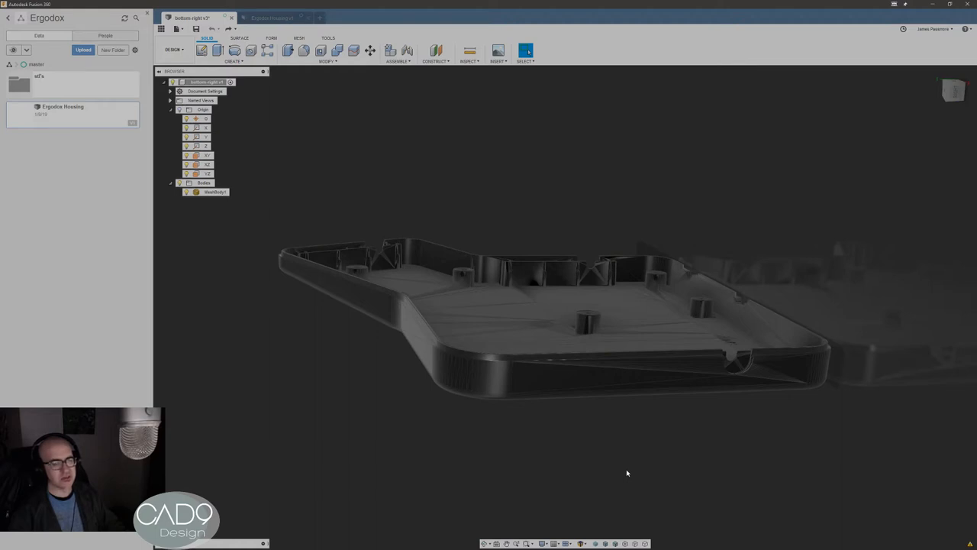
mouse_move(680, 461)
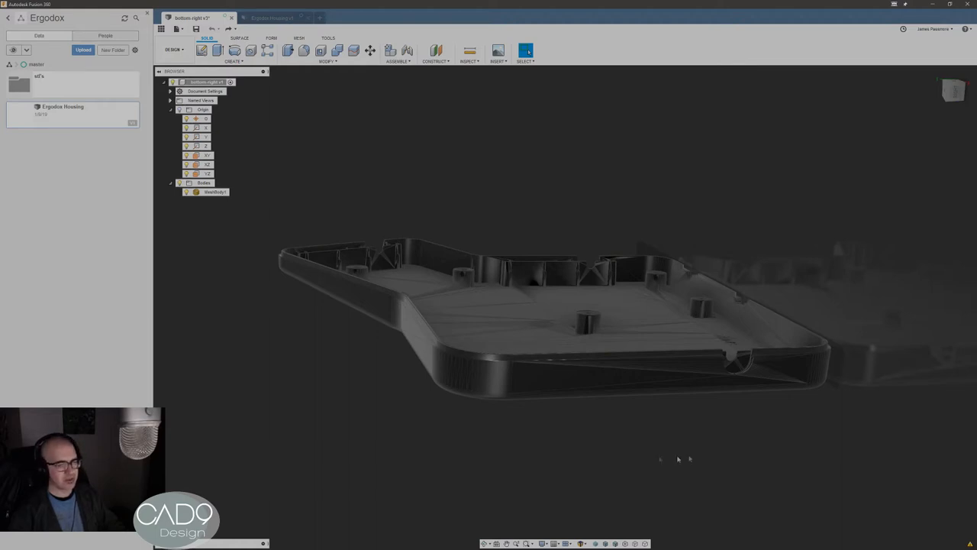
drag(674, 458, 693, 456)
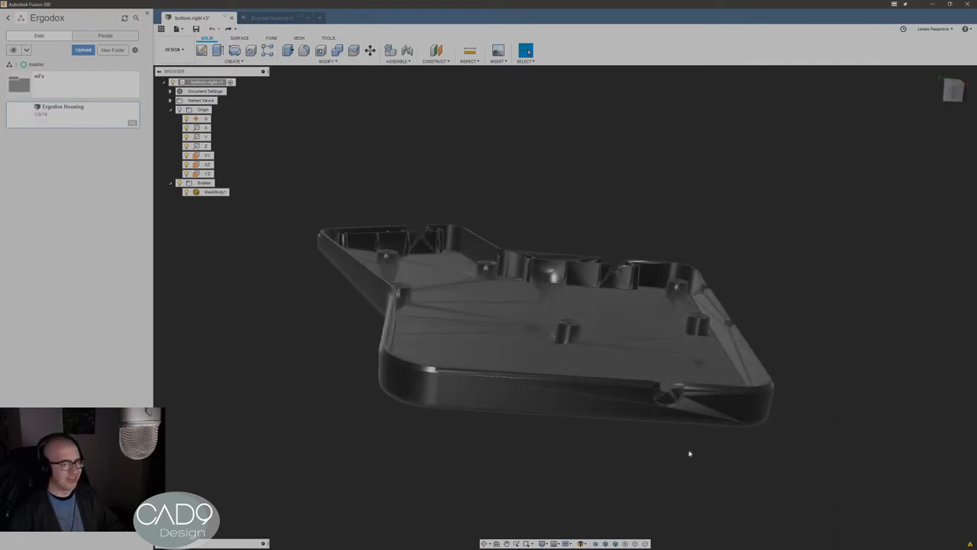
Orbit the housing to view its underside, its side profile, then look down on it
drag(689, 453, 681, 461)
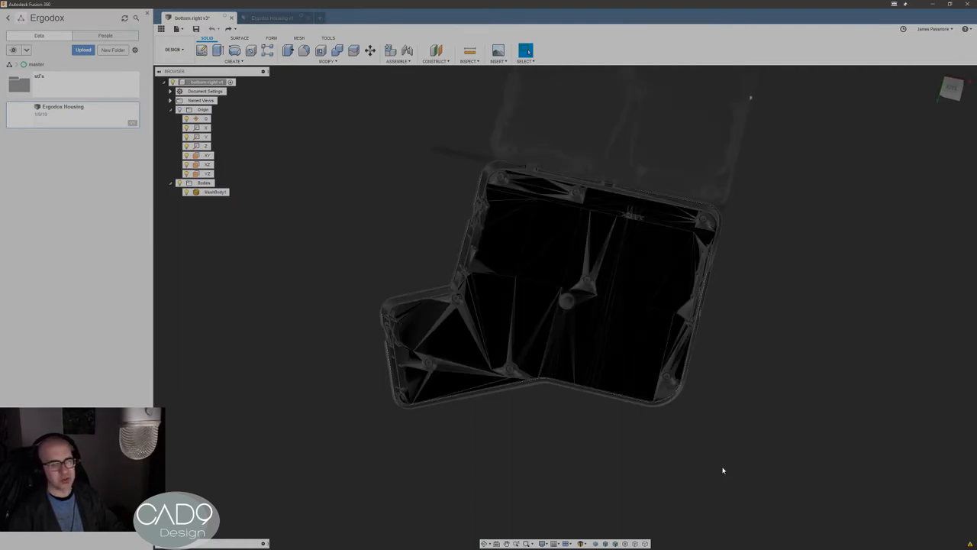
click(214, 192)
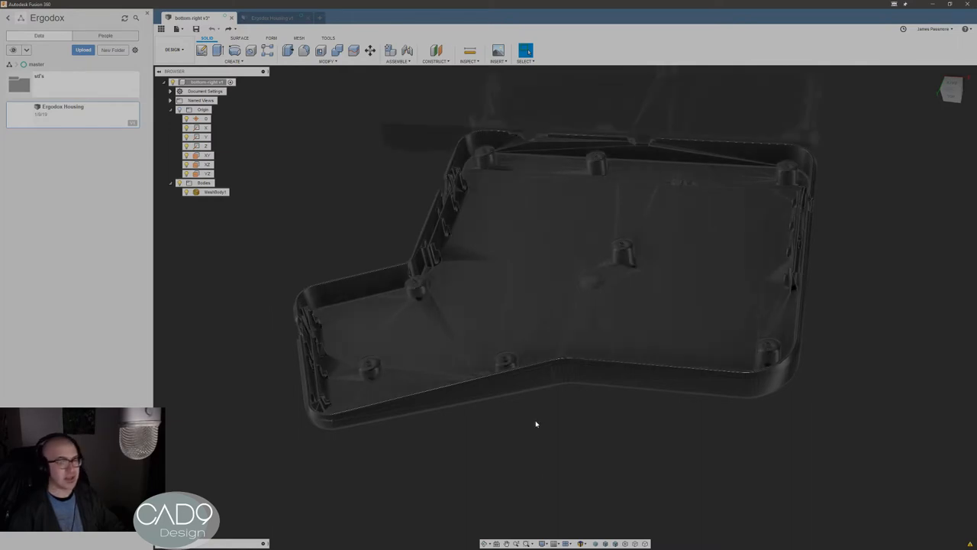
drag(534, 424, 533, 450)
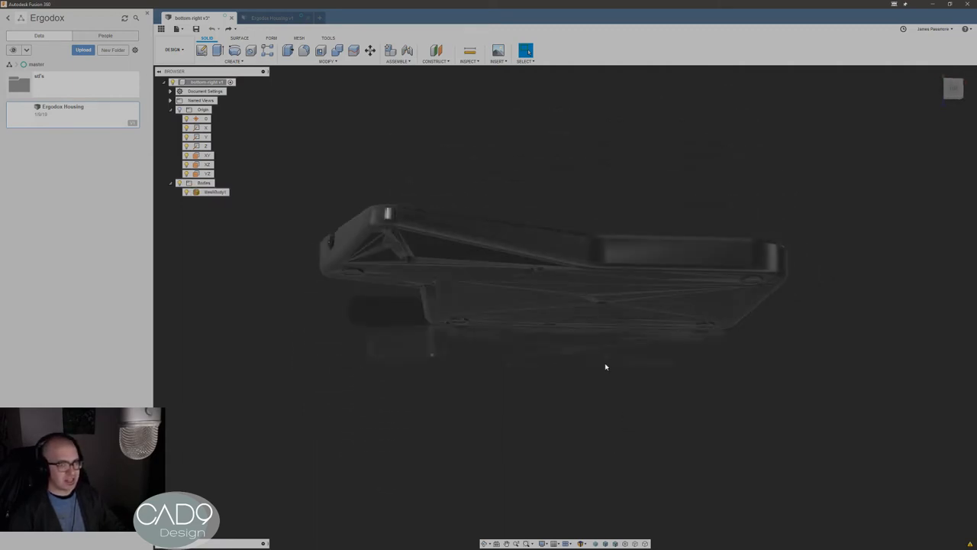
click(214, 192)
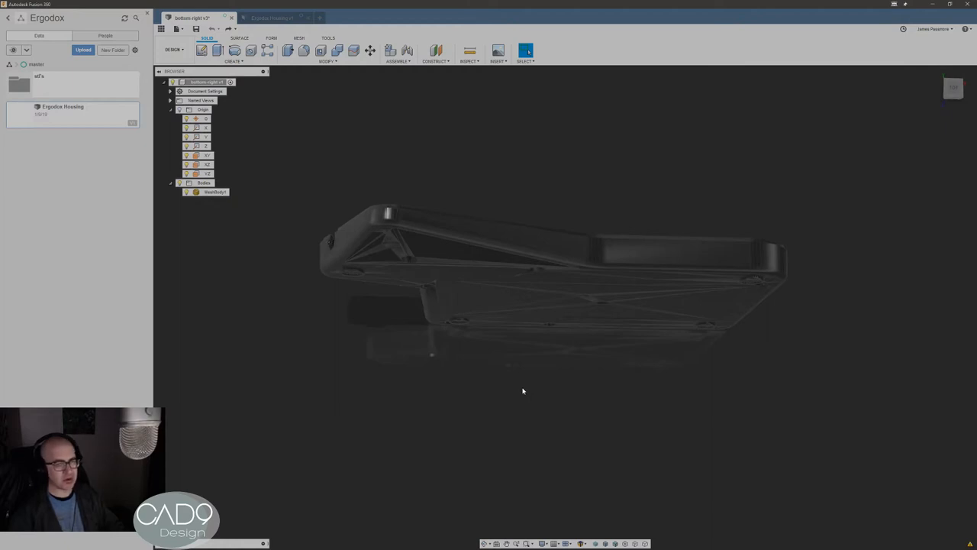
mouse_move(516, 396)
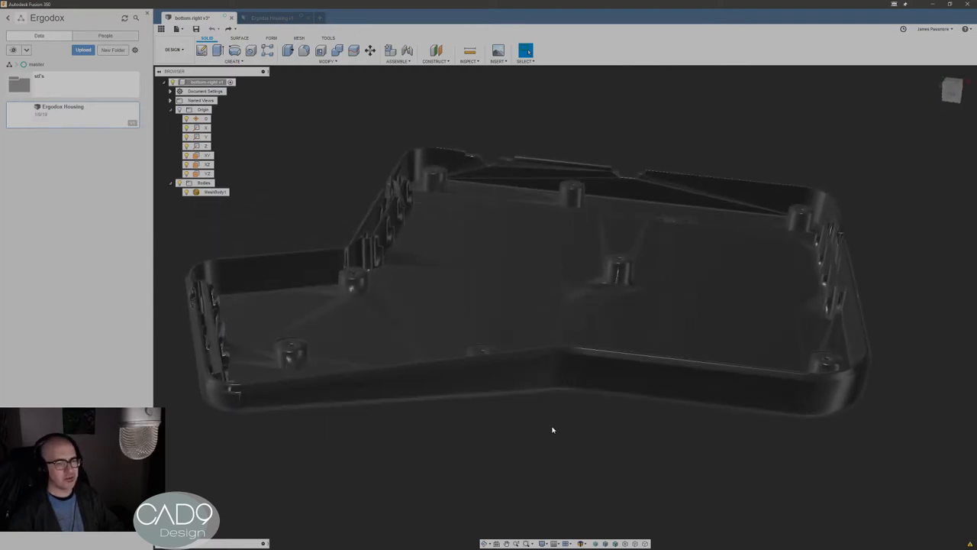
drag(552, 431, 665, 446)
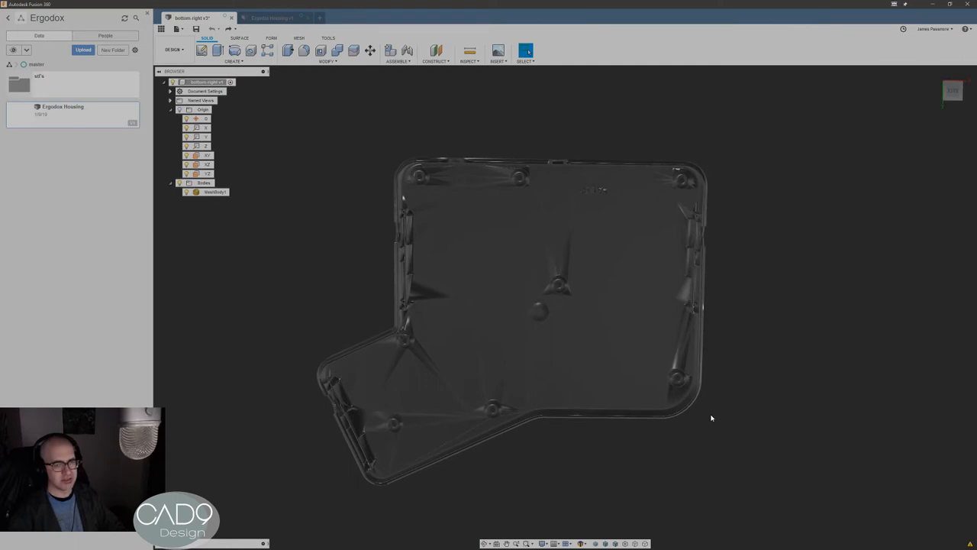
click(214, 192)
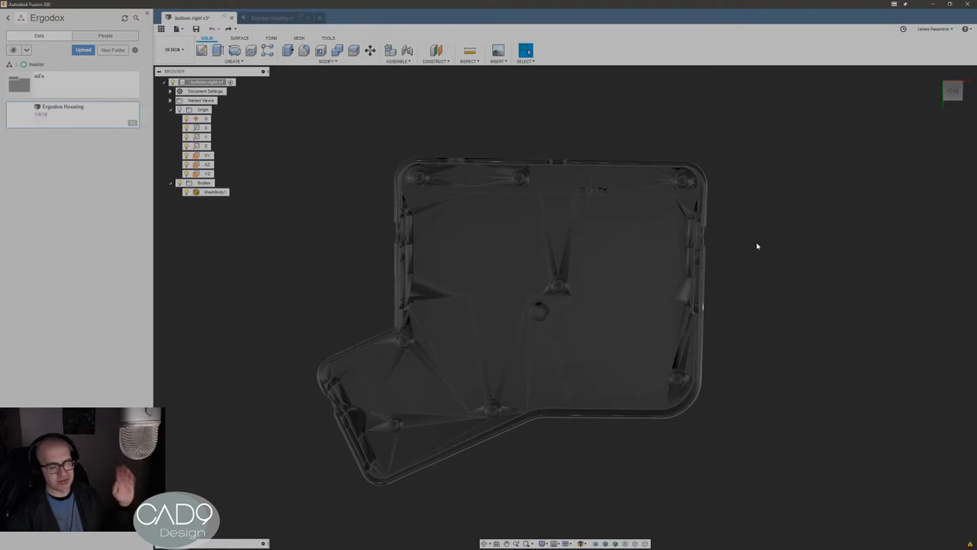
mouse_move(754, 244)
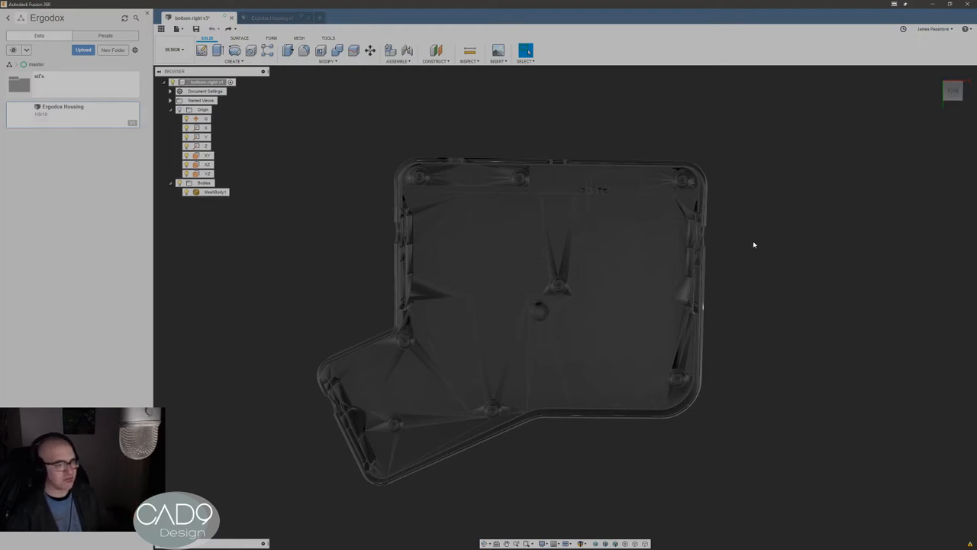
mouse_move(751, 246)
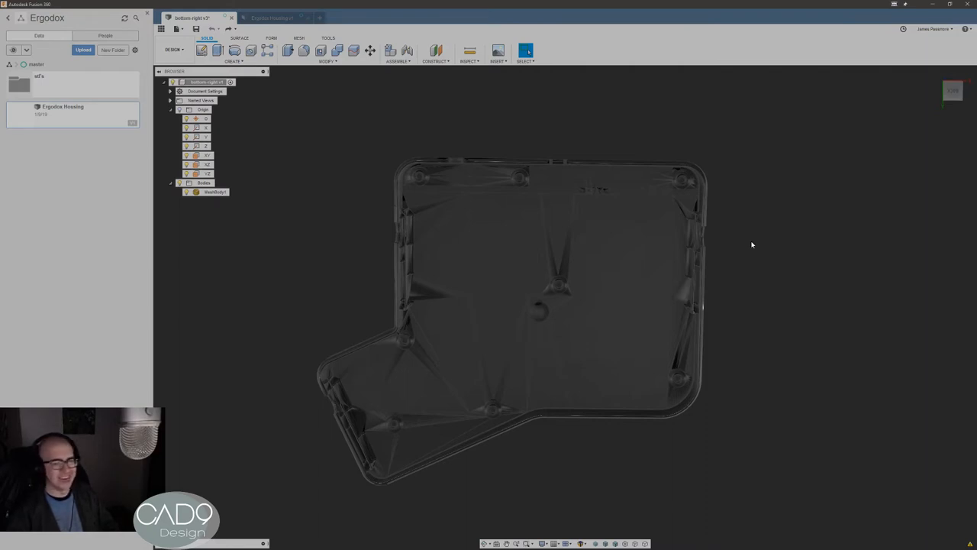
mouse_move(754, 243)
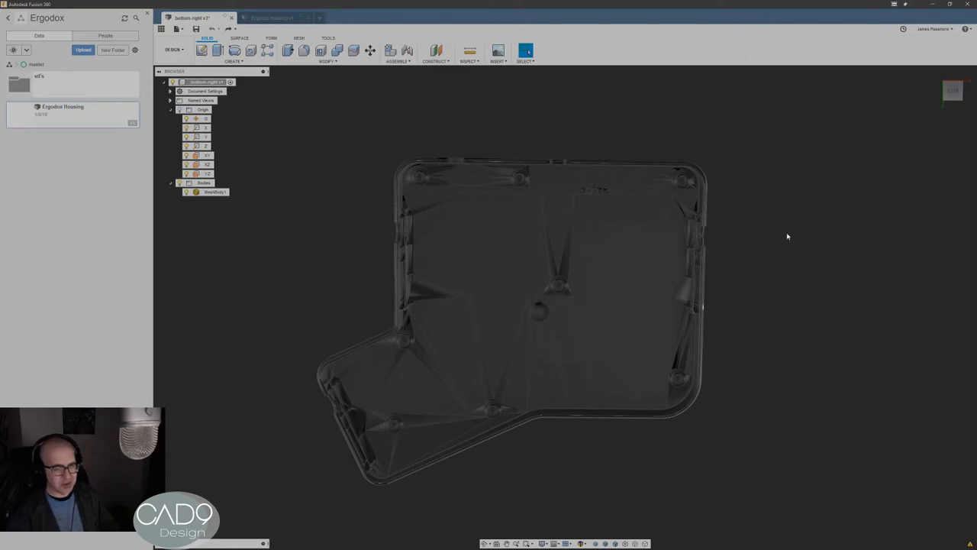
mouse_move(777, 327)
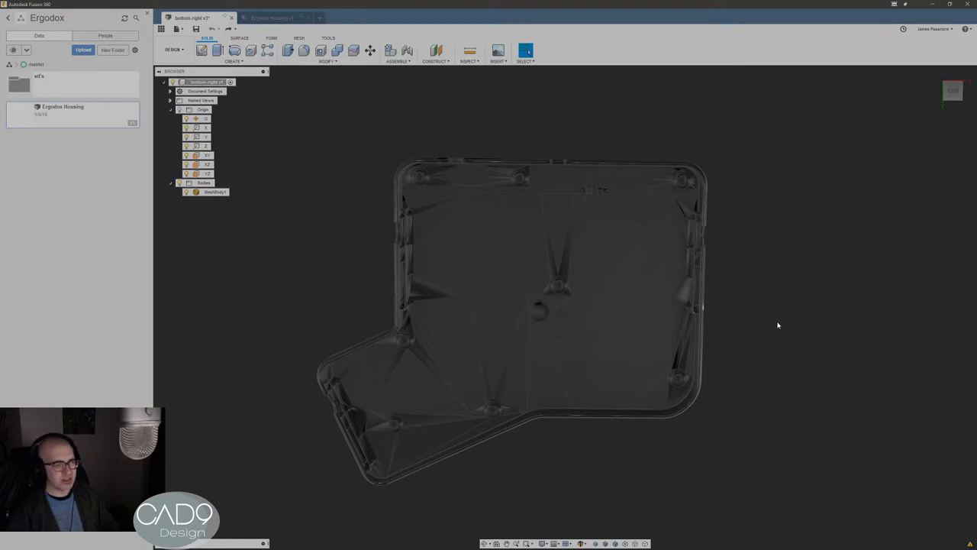
mouse_move(779, 316)
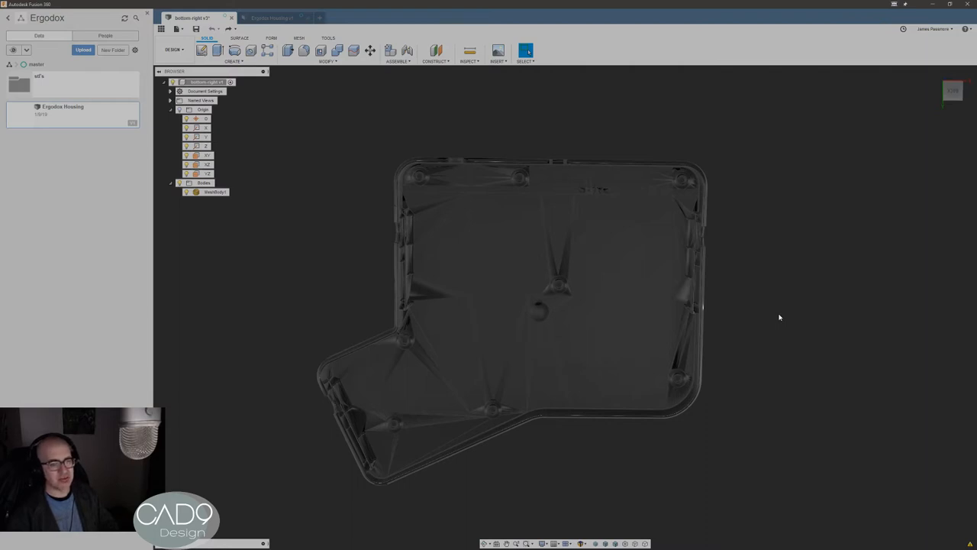
mouse_move(809, 271)
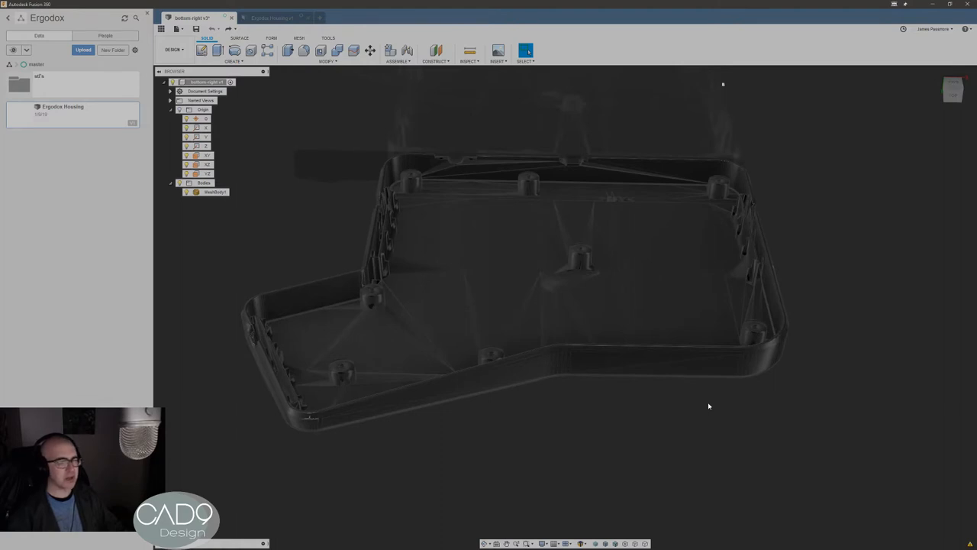
mouse_move(742, 421)
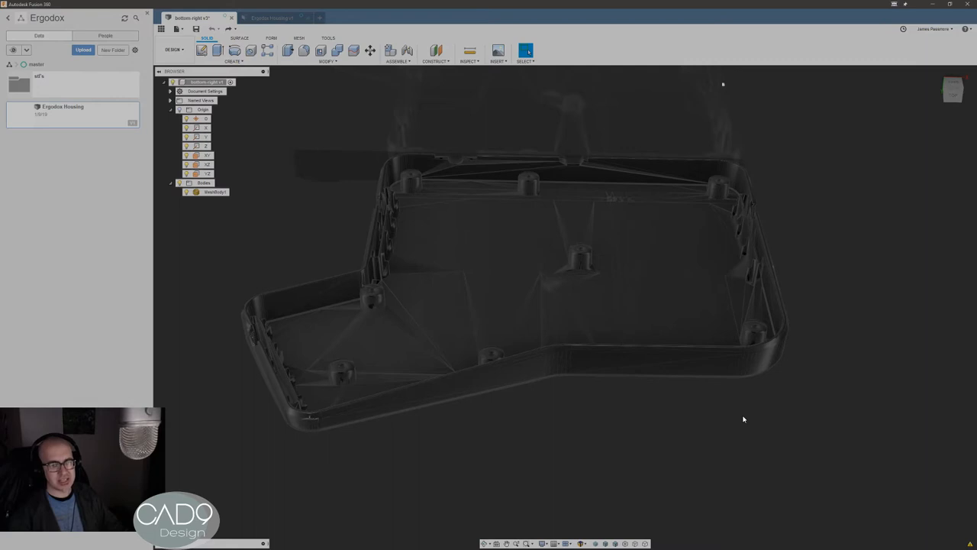
mouse_move(745, 412)
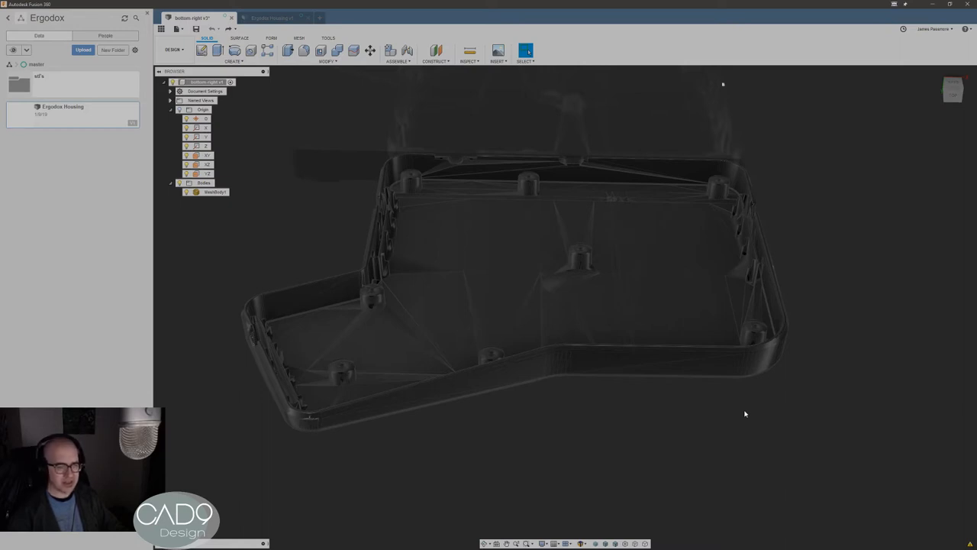
Select the housing mesh while looking straight down at its outline
click(212, 192)
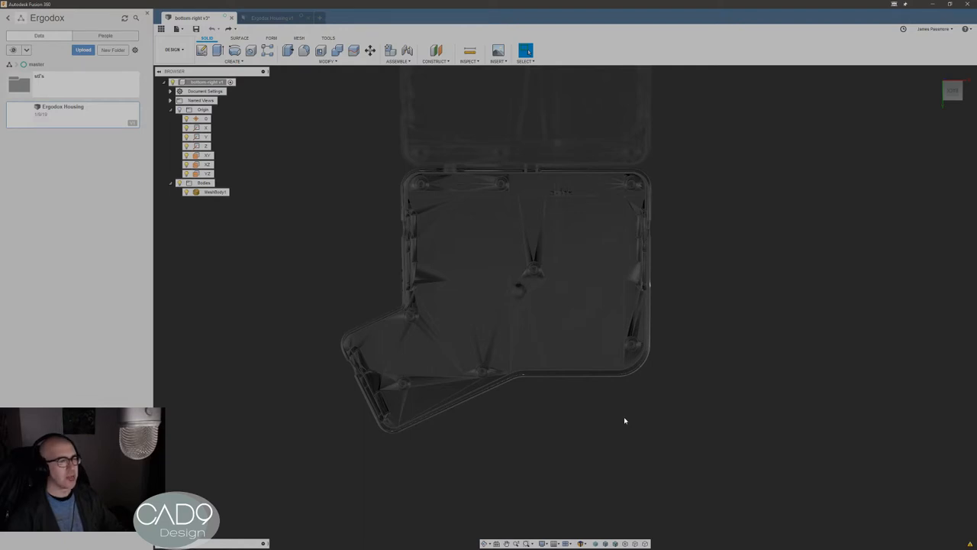
mouse_move(762, 314)
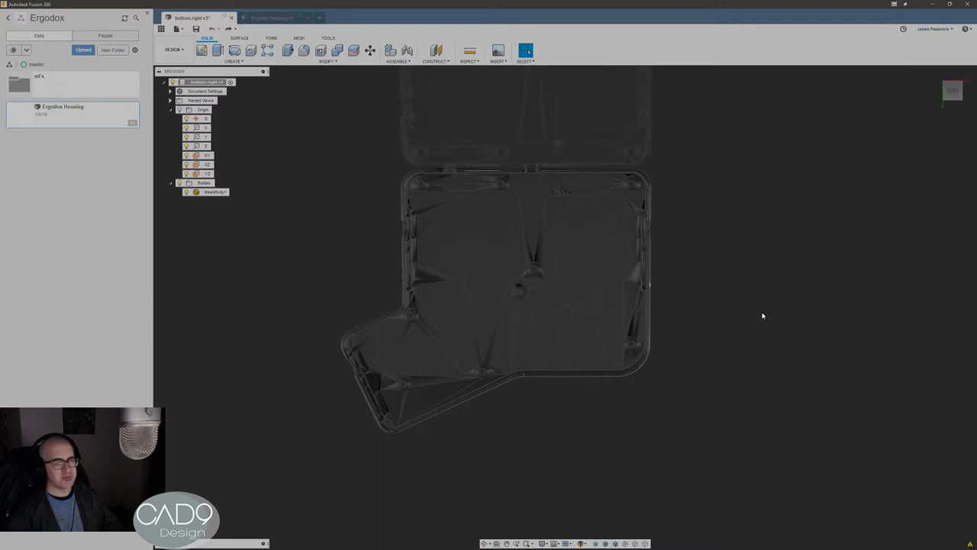
mouse_move(766, 311)
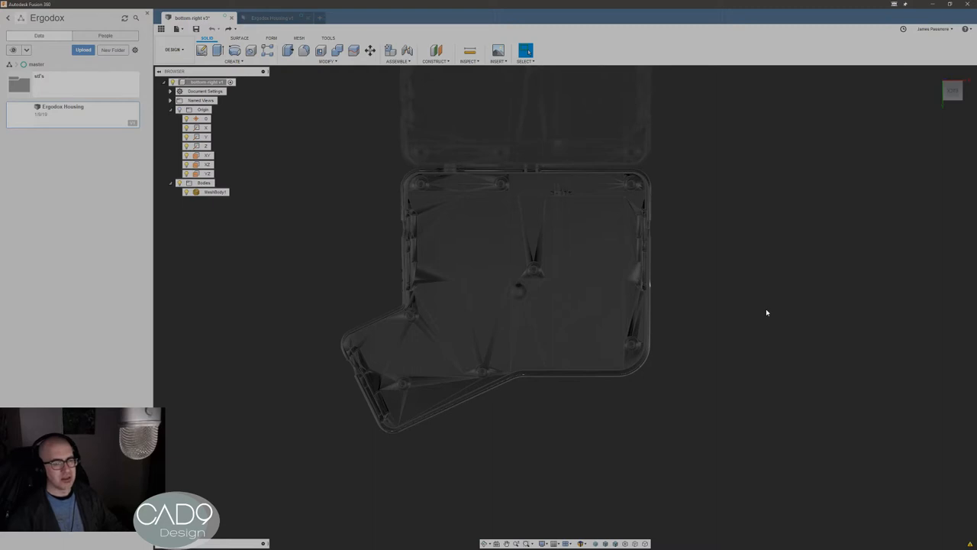
mouse_move(763, 292)
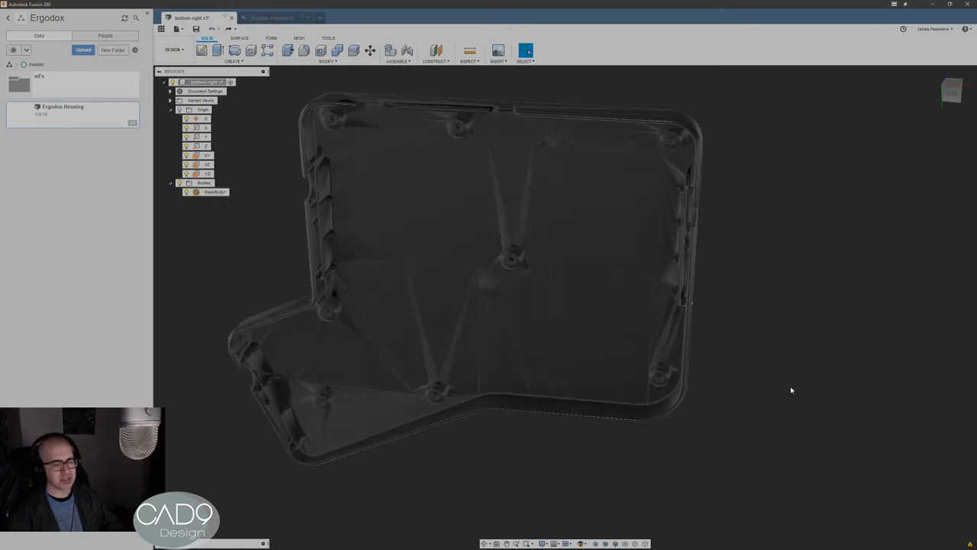
Orbit to a straight overhead view and zoom in on the larger key section
drag(791, 391, 854, 360)
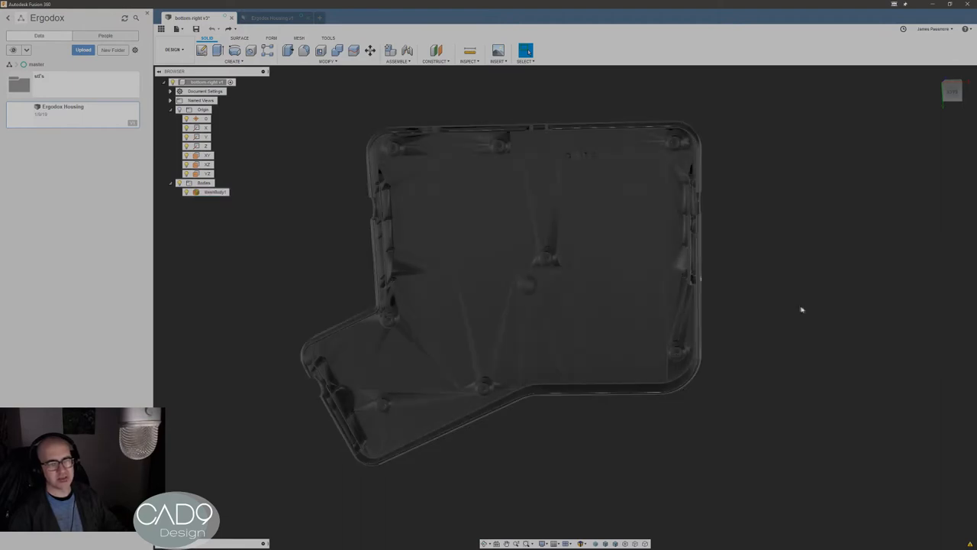
click(544, 263)
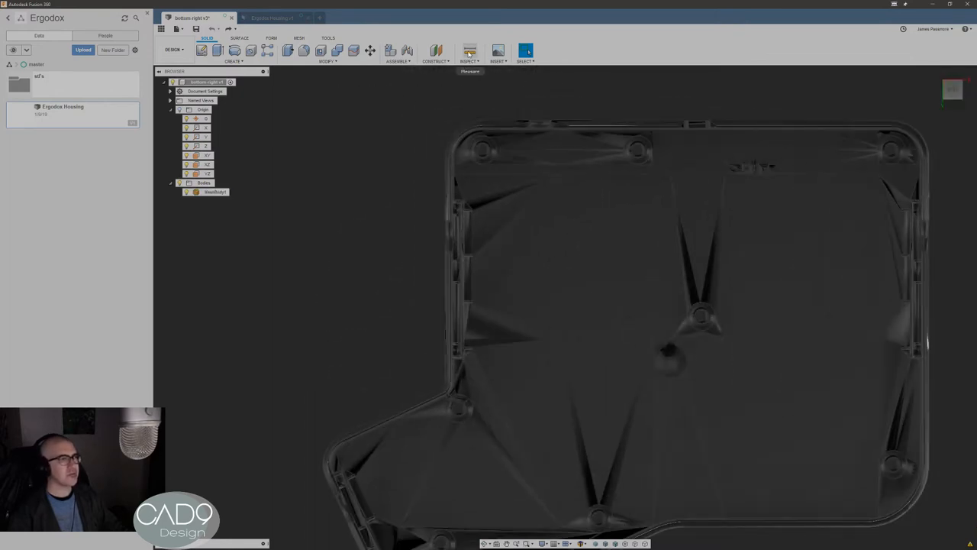
Start Measure, select the housing mesh and pick the first point on its top edge
click(467, 48)
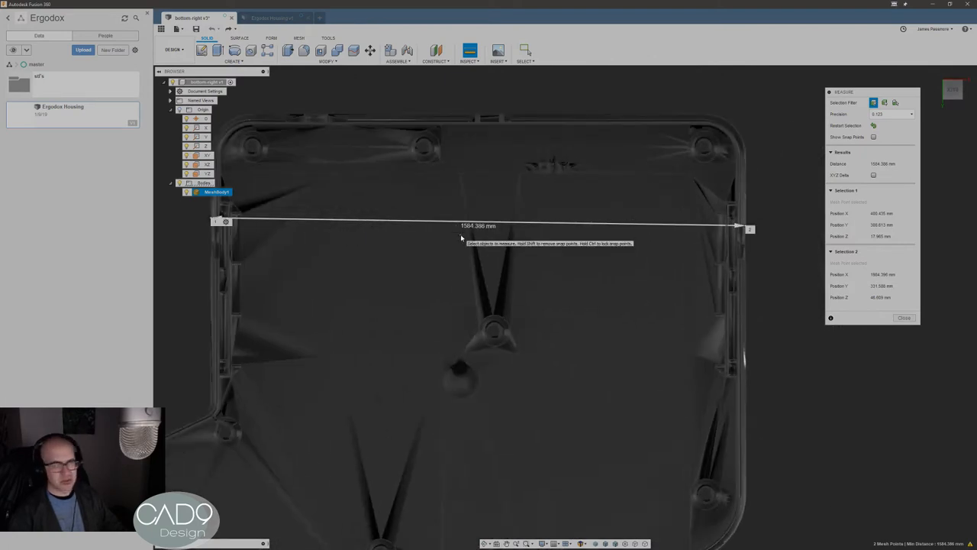
mouse_move(464, 233)
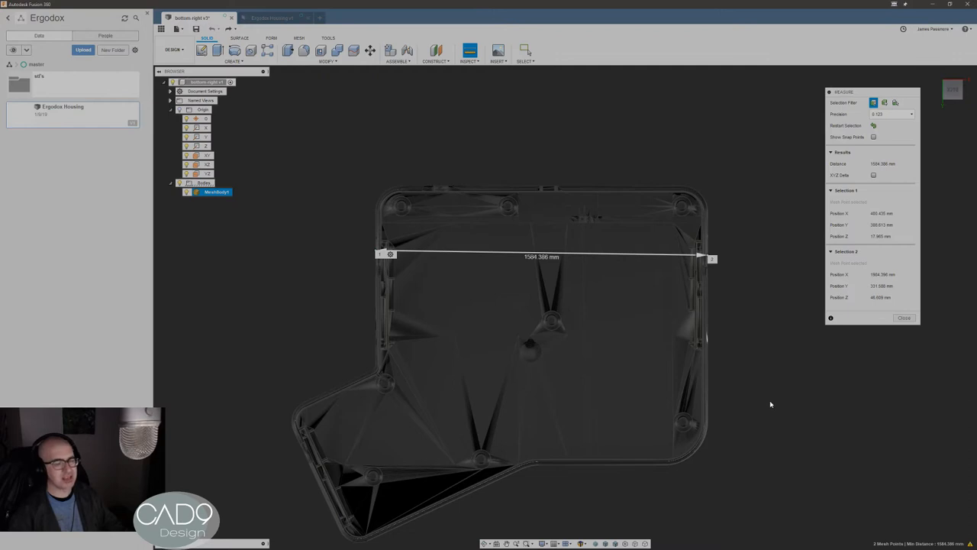
mouse_move(771, 403)
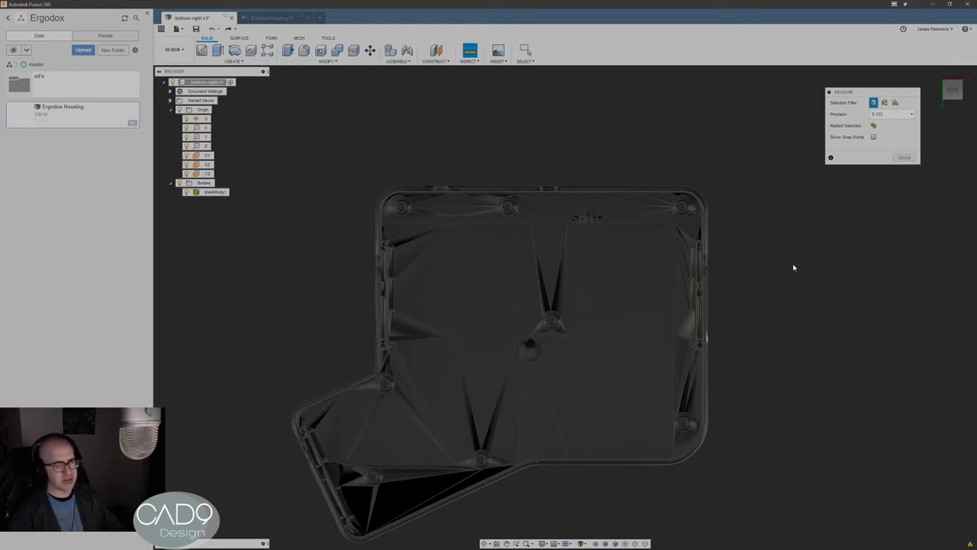
click(214, 192)
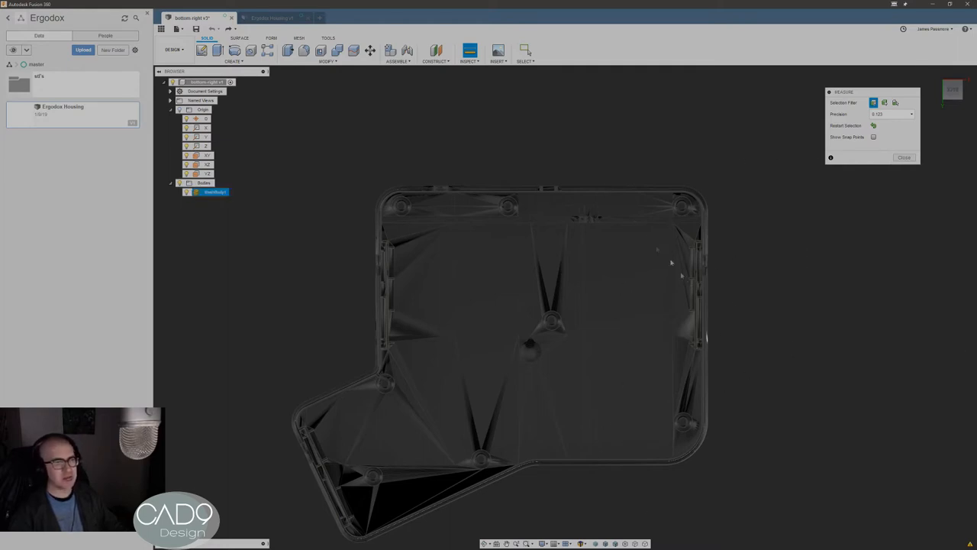
mouse_move(620, 188)
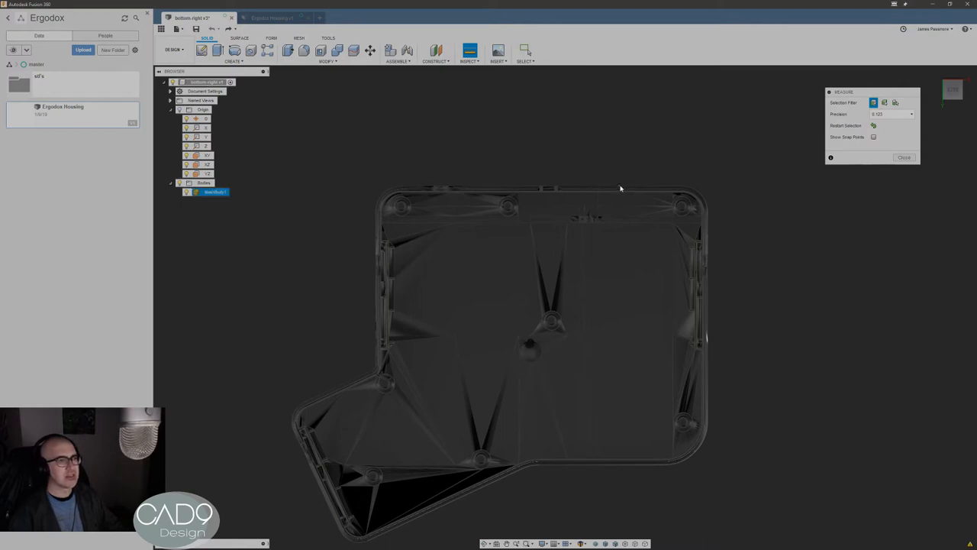
click(644, 449)
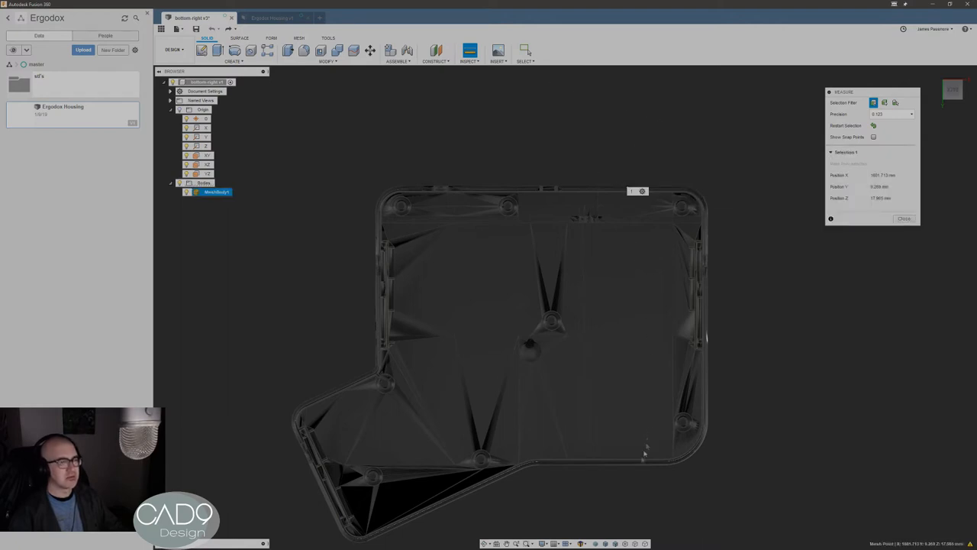
mouse_move(626, 469)
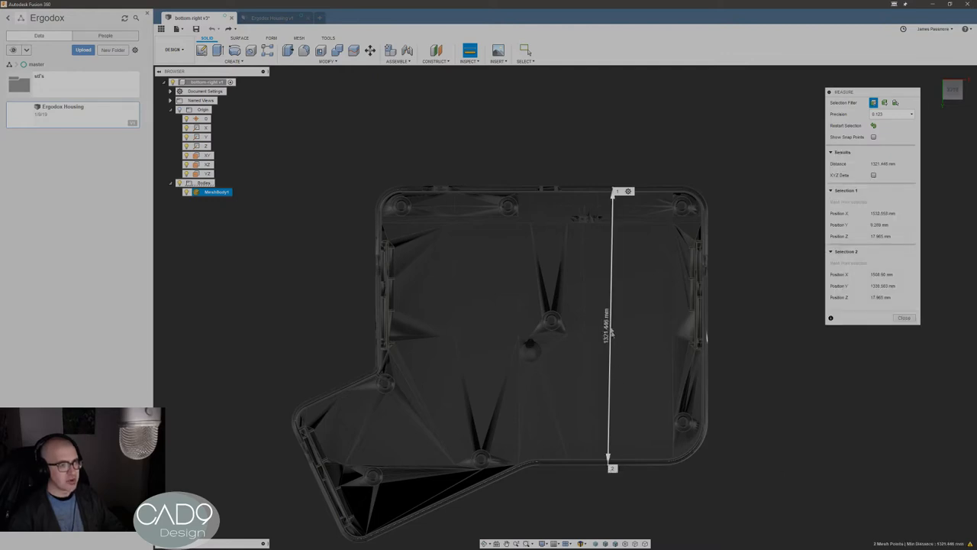
mouse_move(807, 427)
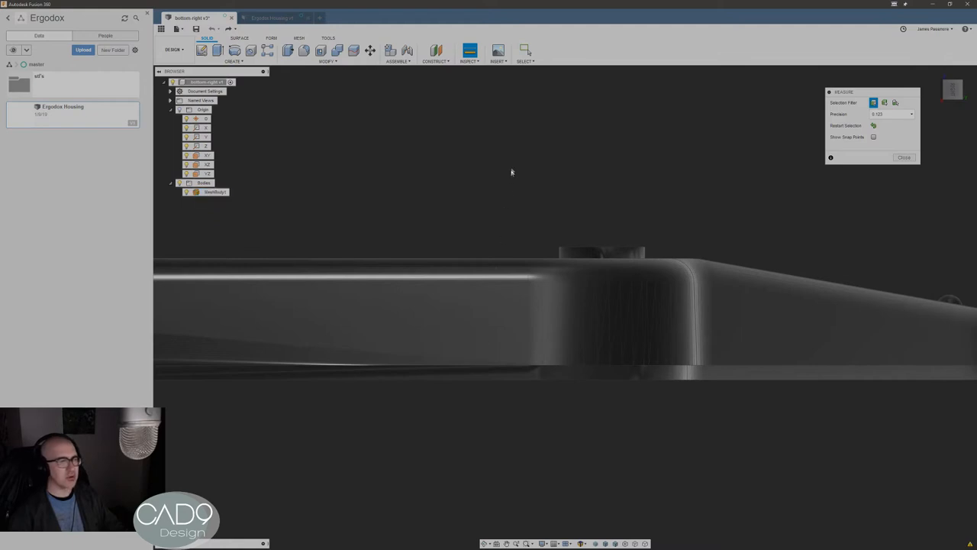
Measure the wall height from the side and the raised tab on its top edge
click(212, 193)
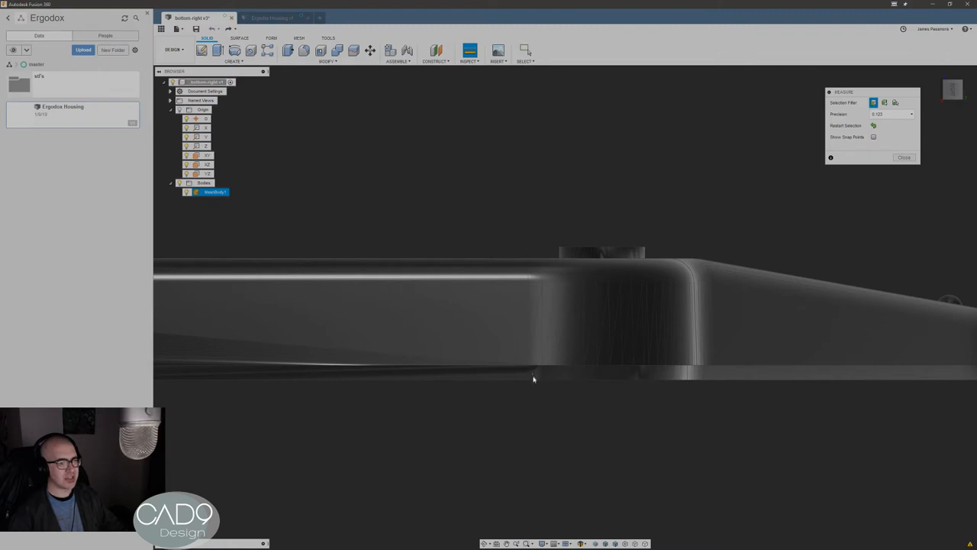
mouse_move(538, 381)
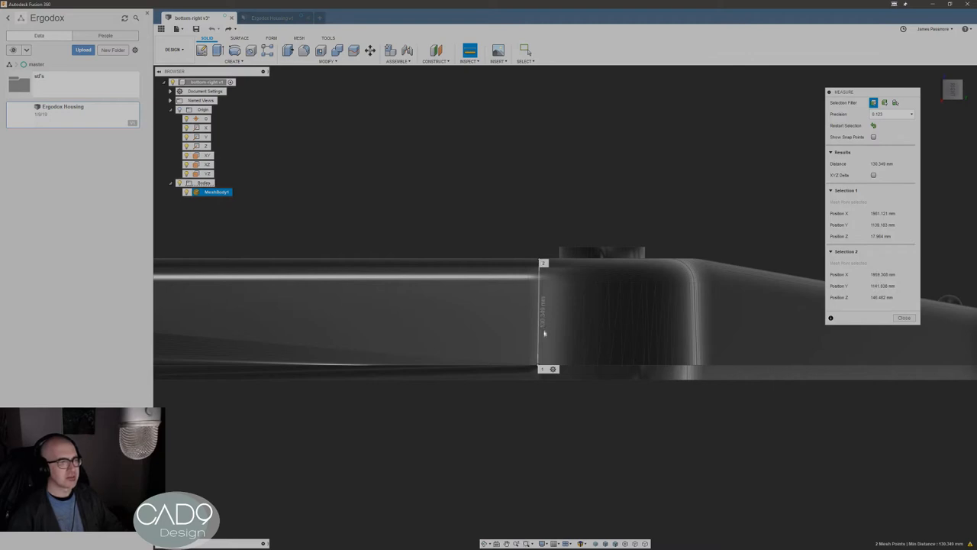
mouse_move(547, 329)
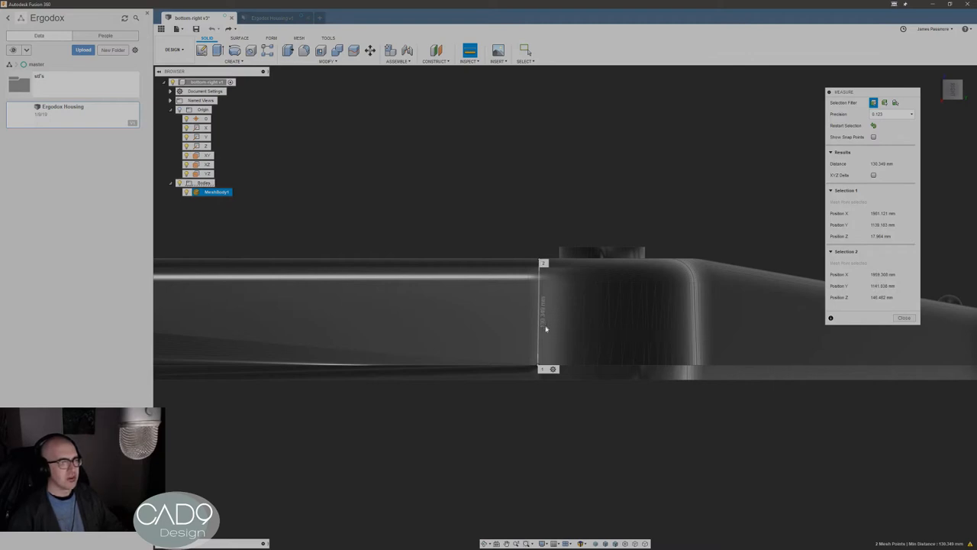
mouse_move(657, 440)
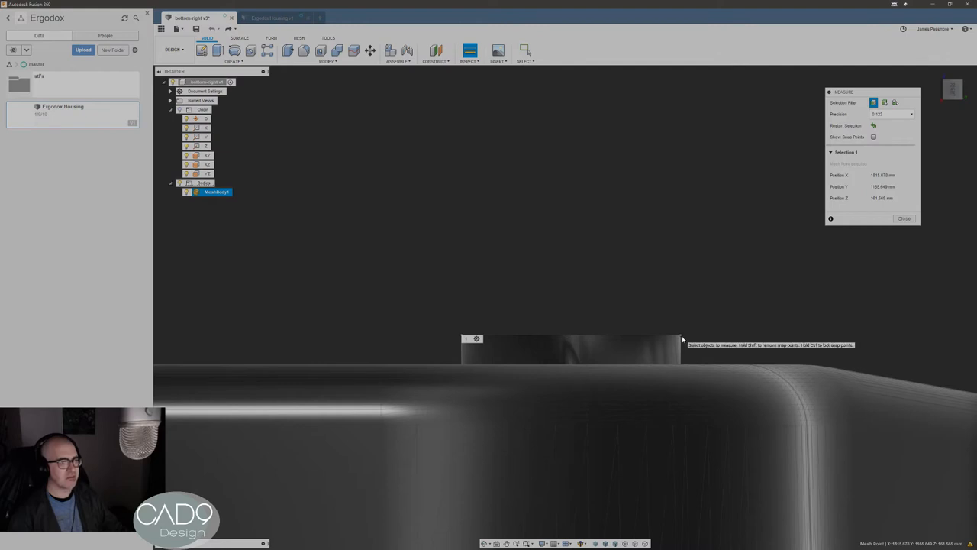
click(690, 354)
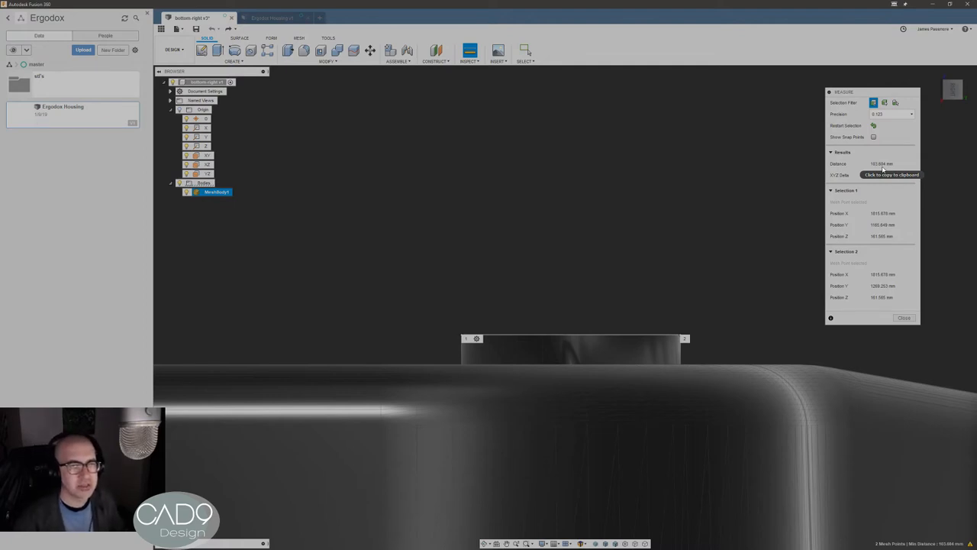
mouse_move(619, 319)
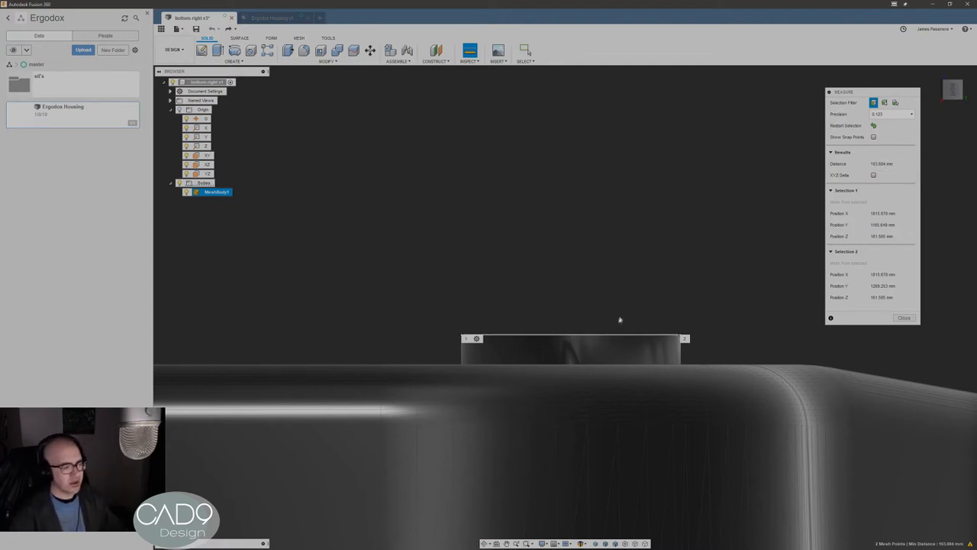
mouse_move(654, 349)
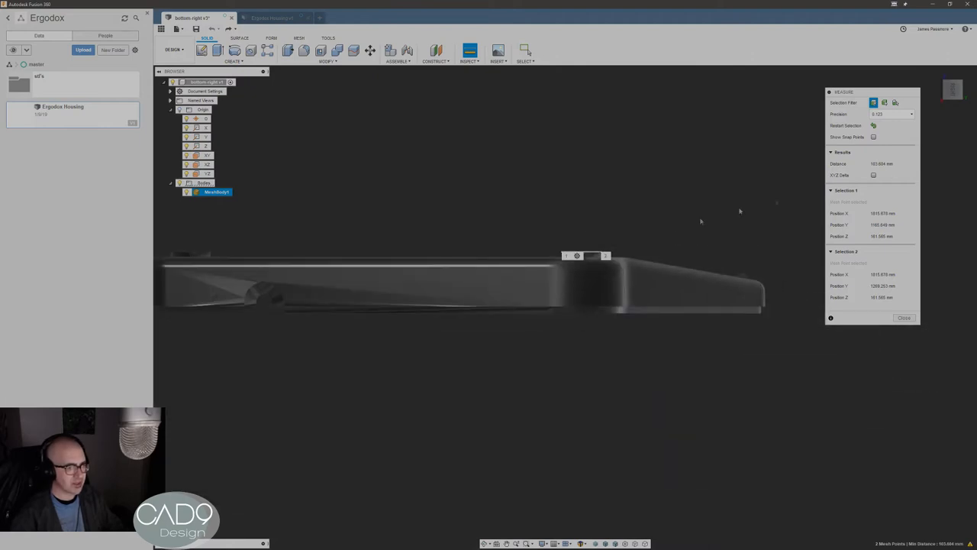
mouse_move(690, 381)
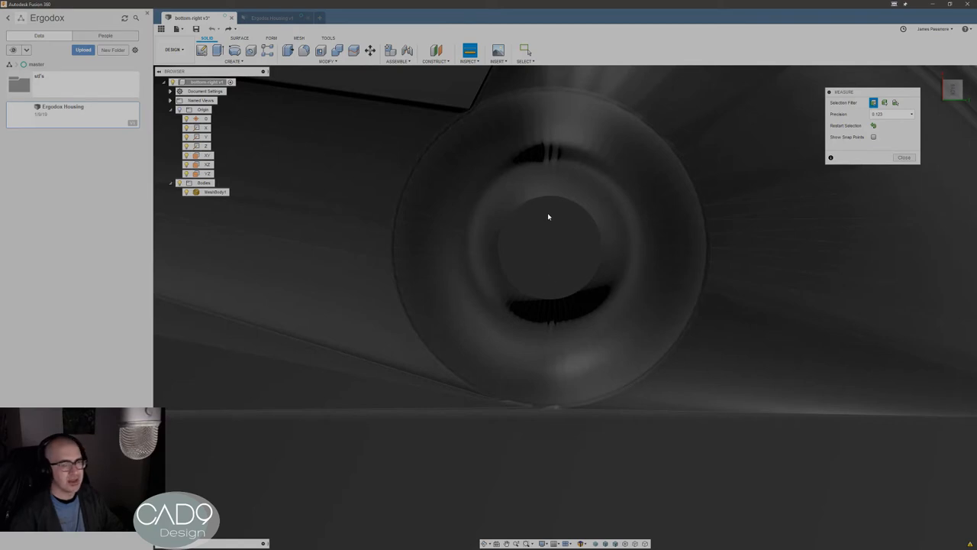
mouse_move(542, 210)
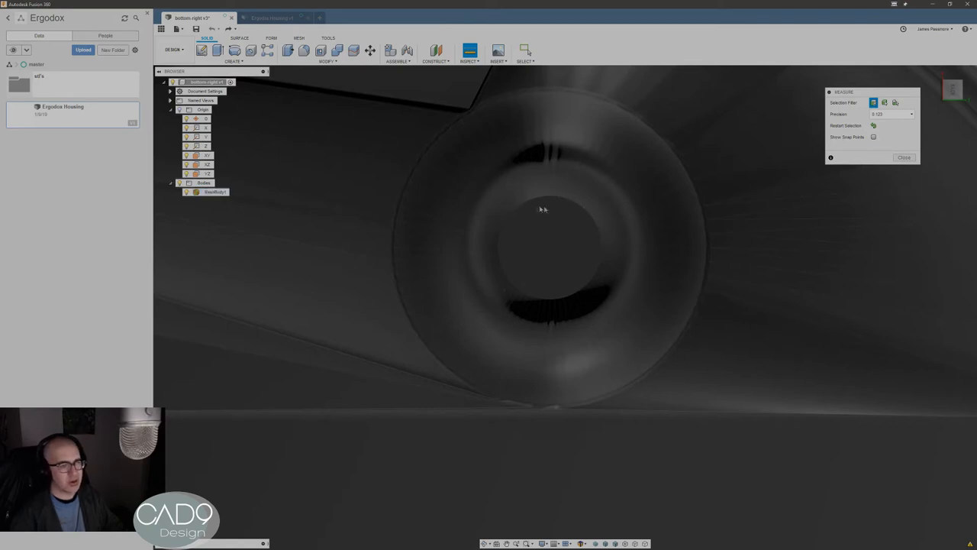
mouse_move(557, 262)
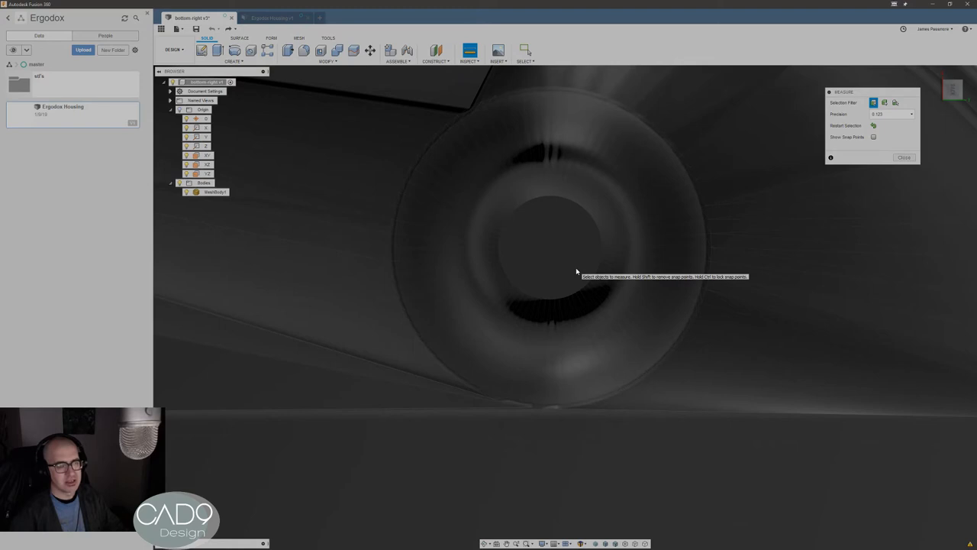
mouse_move(560, 279)
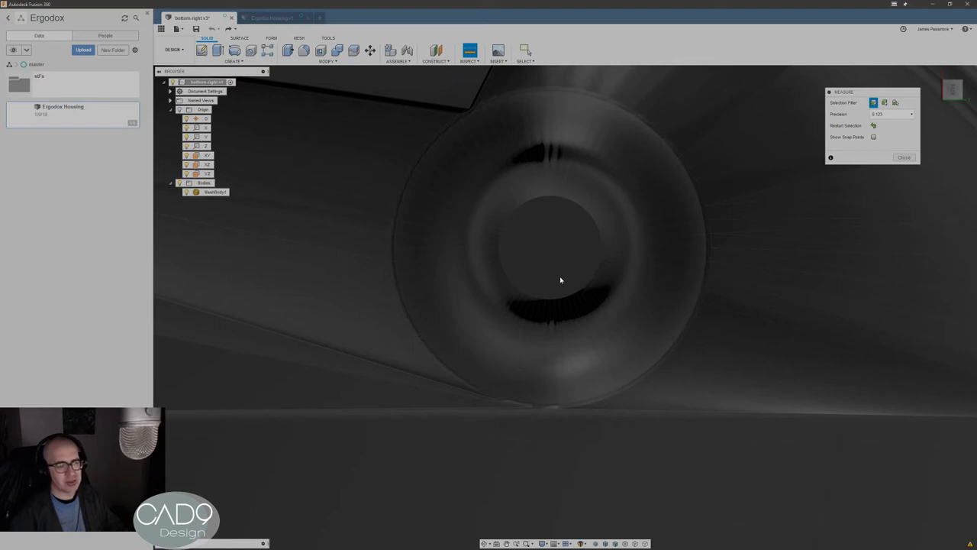
mouse_move(559, 272)
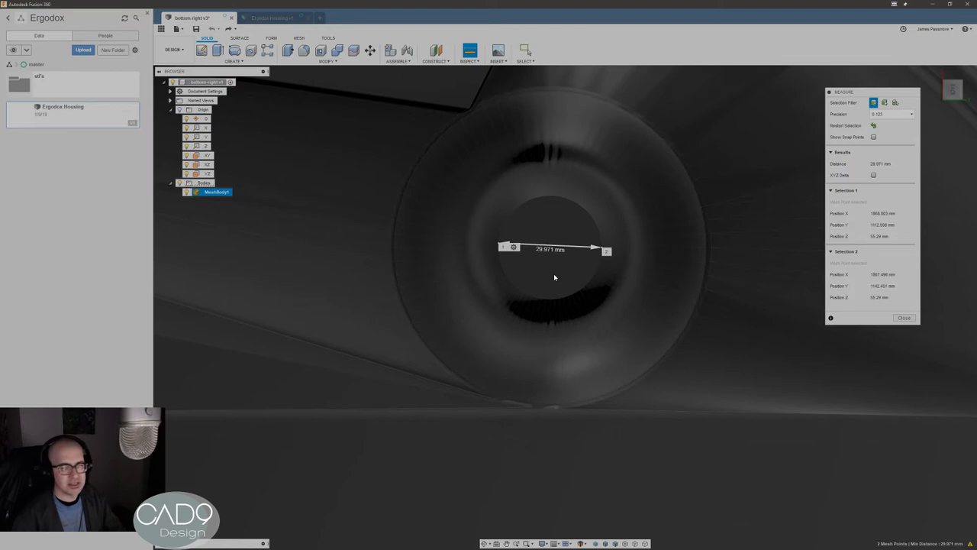
mouse_move(547, 267)
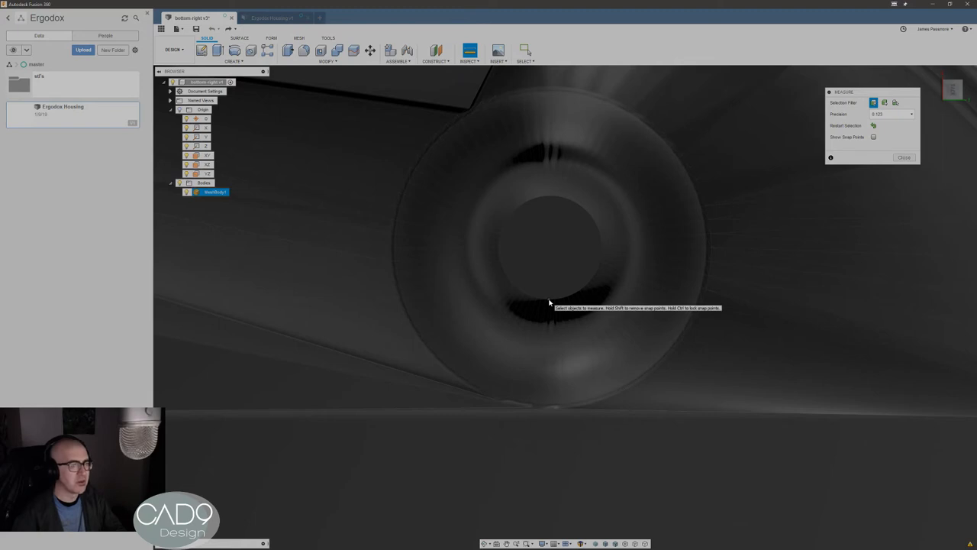
Measure the screw boss hole from lower to upper edge and between other edge points
click(550, 302)
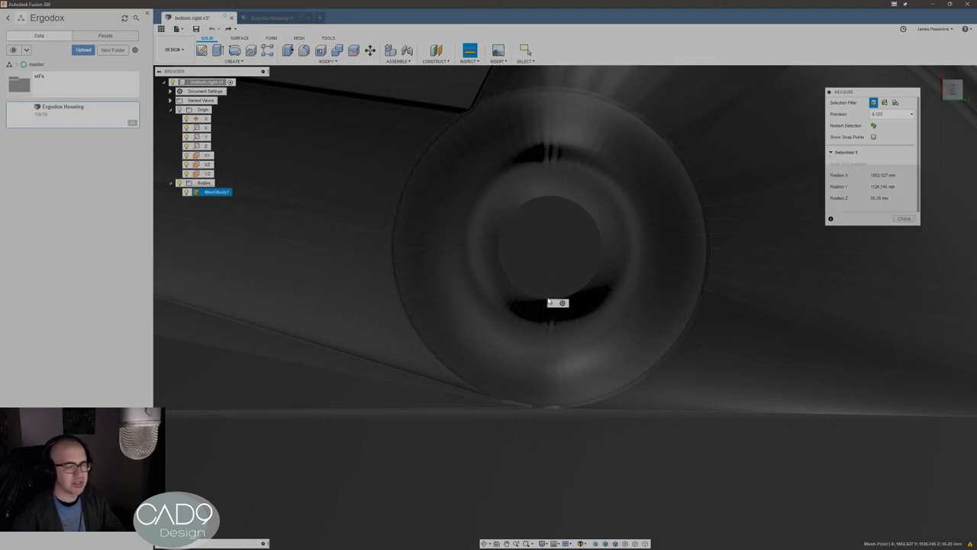
mouse_move(547, 199)
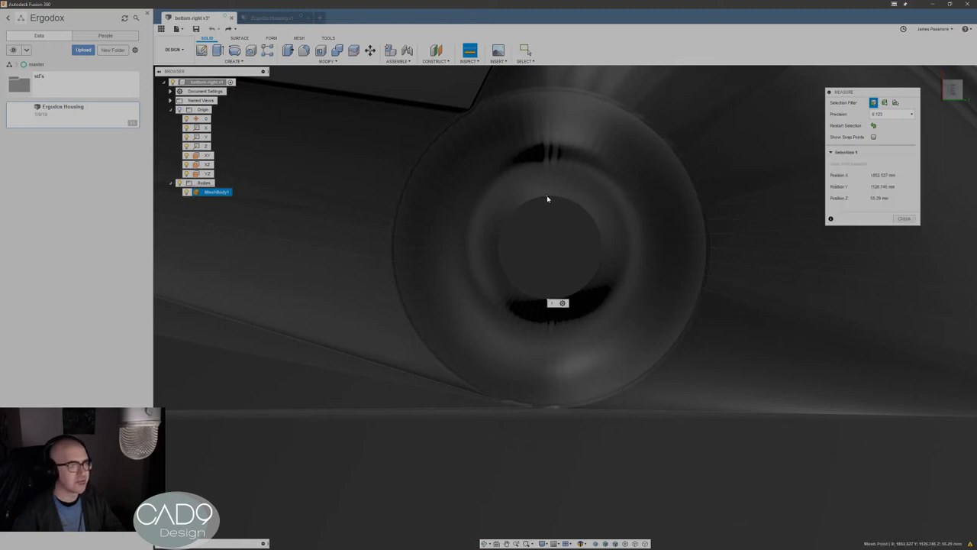
click(548, 202)
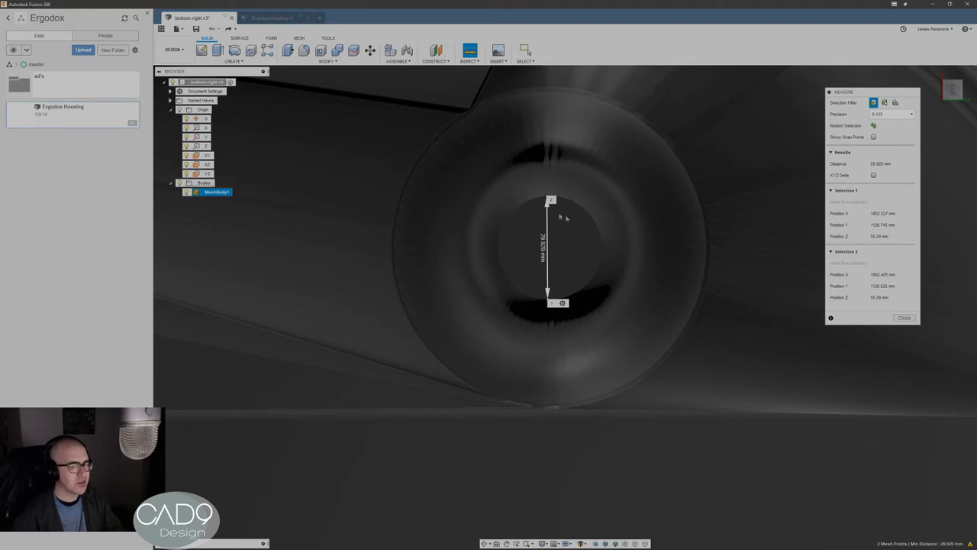
mouse_move(596, 226)
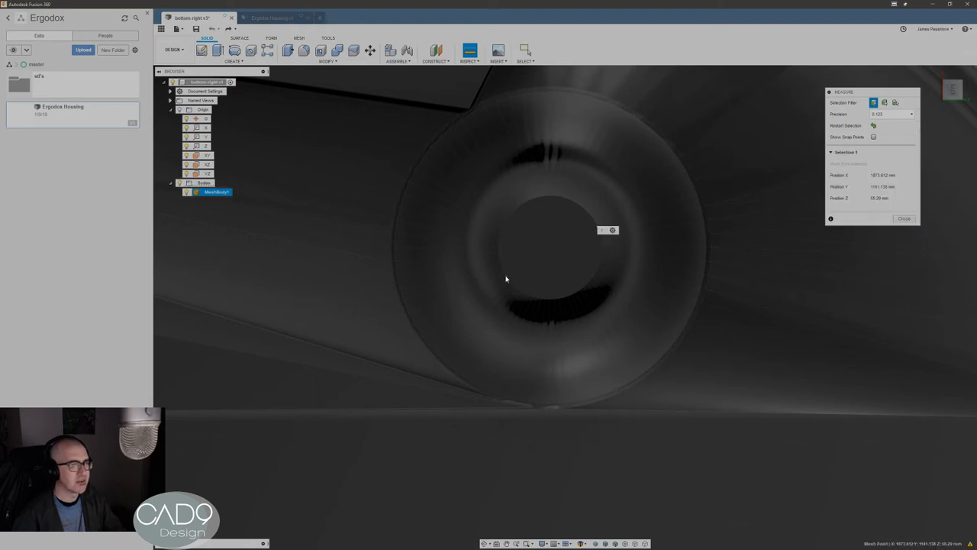
click(507, 274)
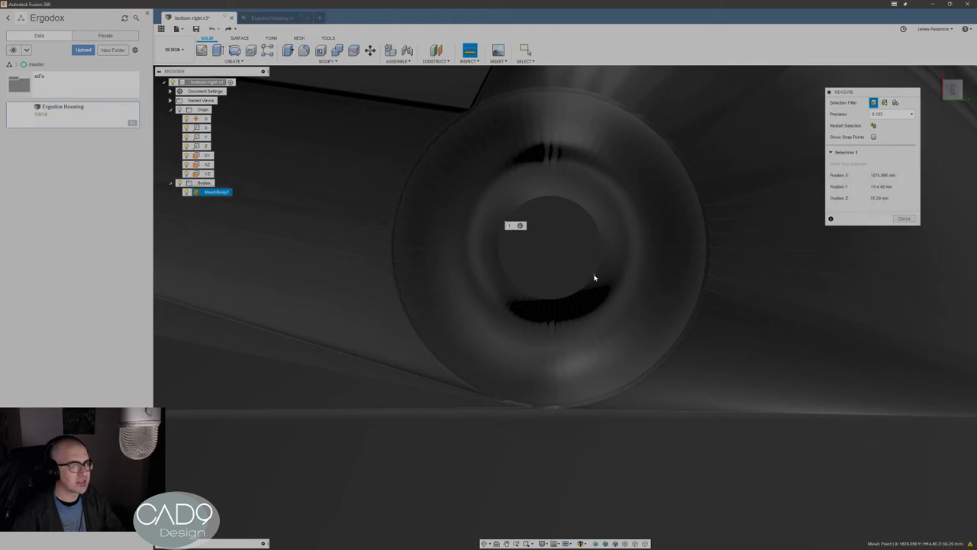
click(598, 276)
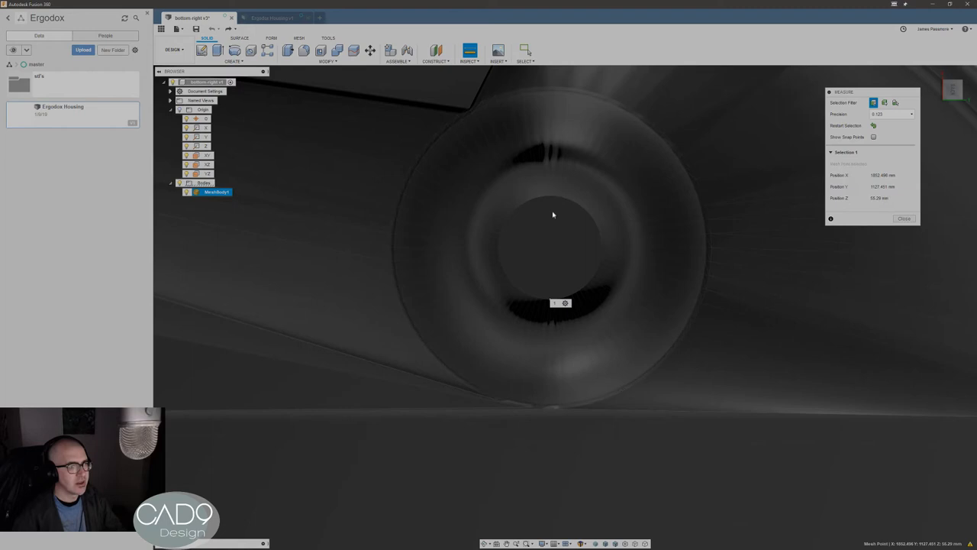
click(552, 198)
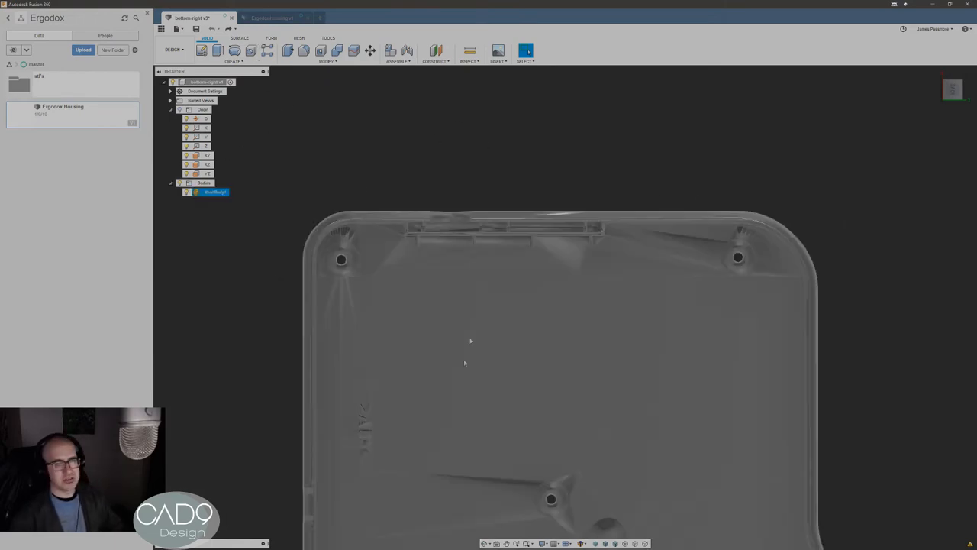
mouse_move(278, 18)
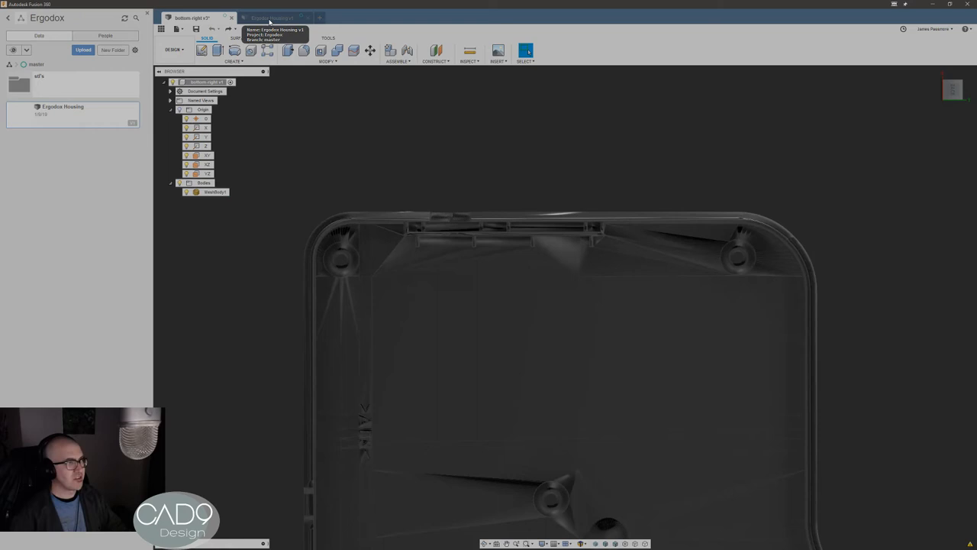
mouse_move(421, 146)
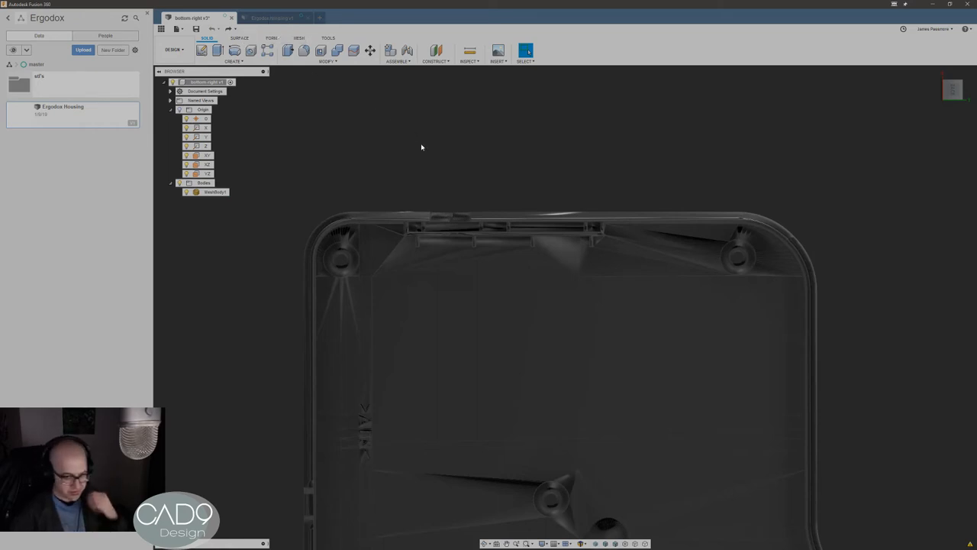
mouse_move(421, 142)
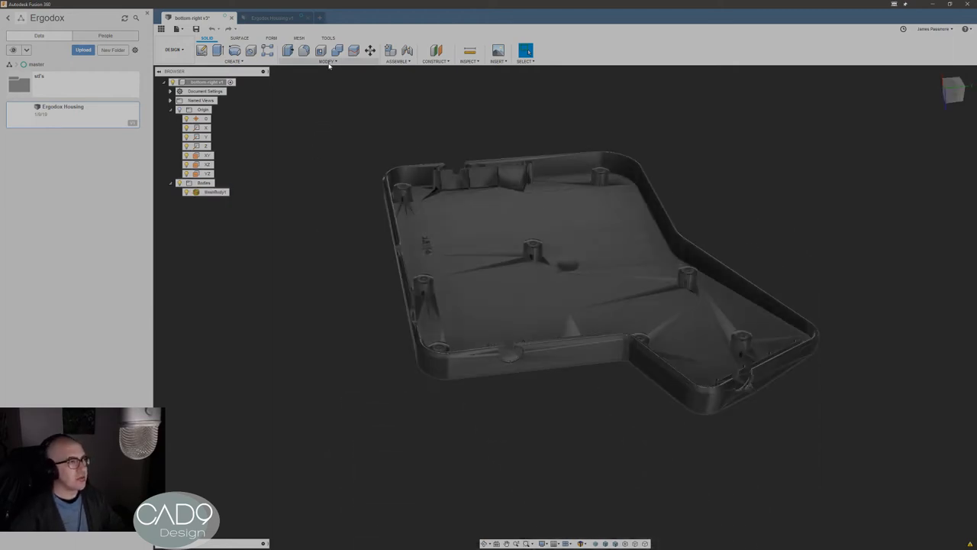
Bring up the Modify operations list with the housing in a 3D view
click(327, 61)
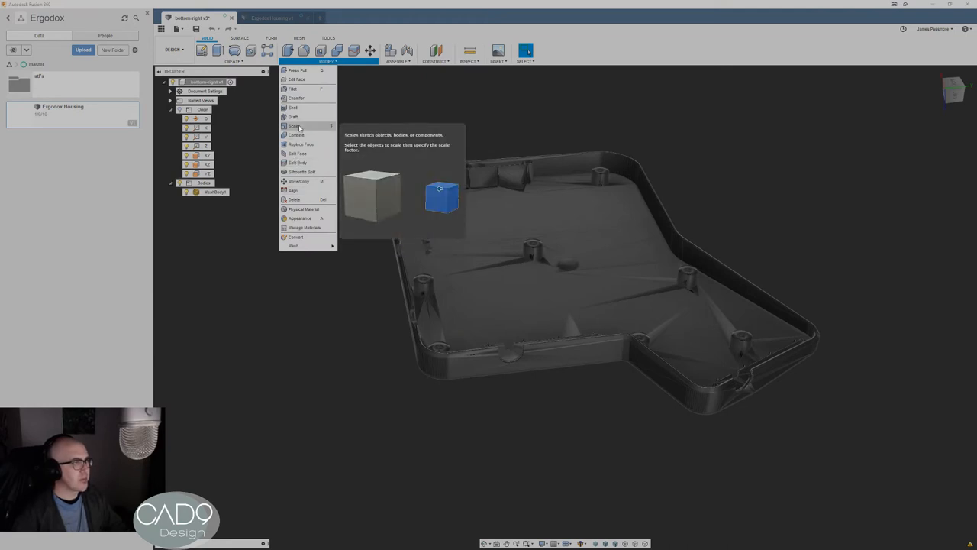
Scale the housing mesh, measure it from overhead and dismiss the measurement results
click(296, 125)
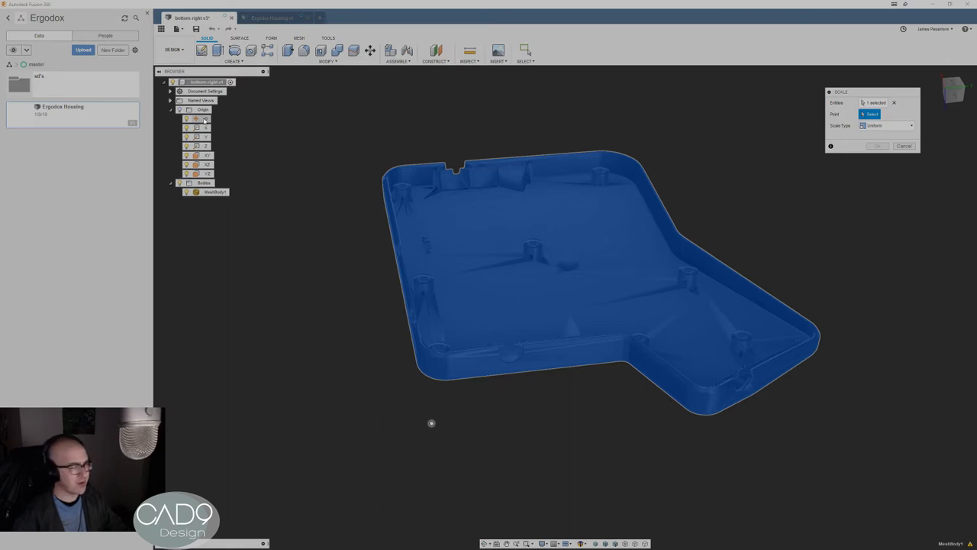
mouse_move(351, 183)
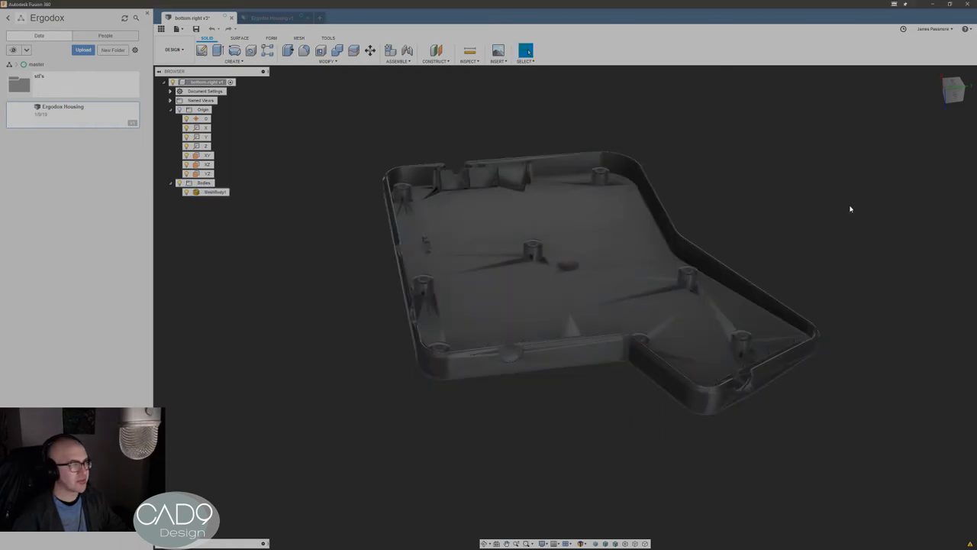
click(213, 192)
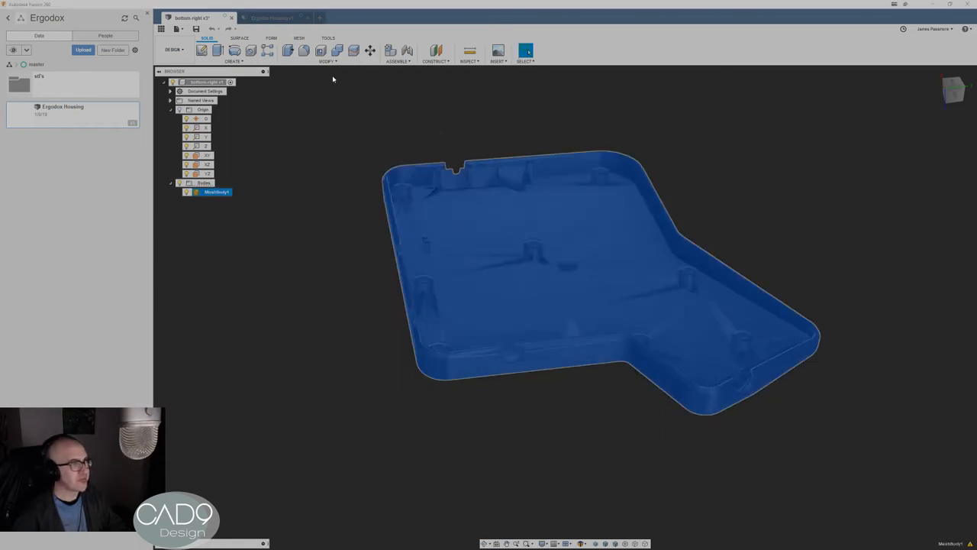
click(323, 59)
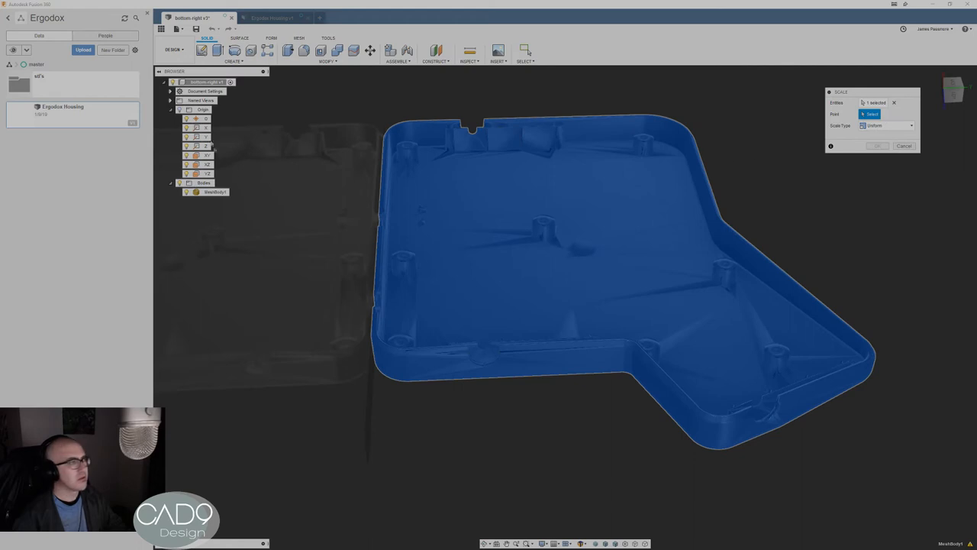
click(204, 119)
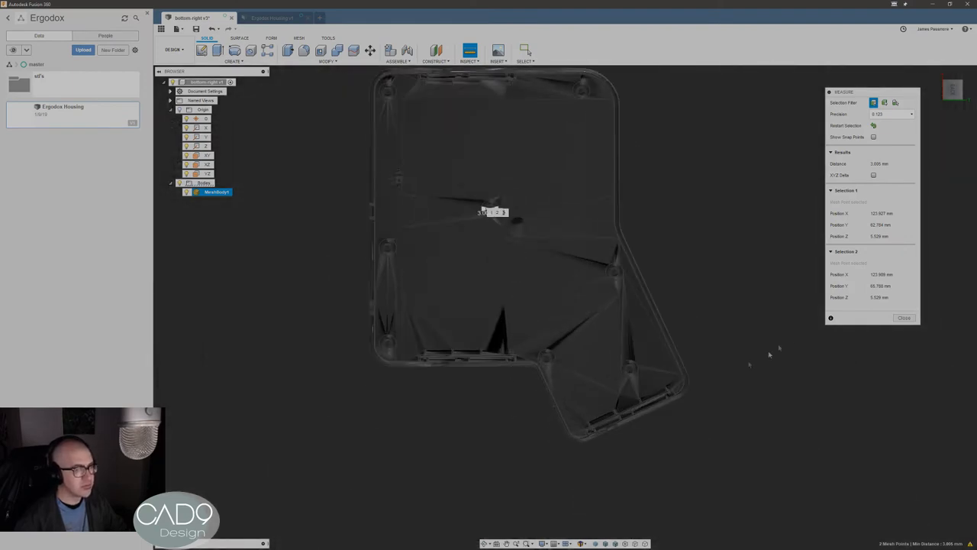
click(904, 317)
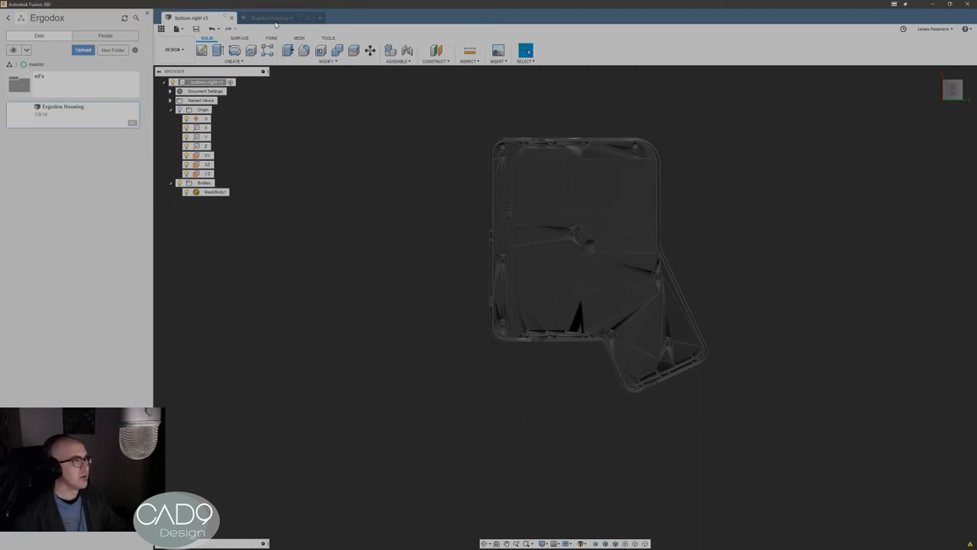
Switch to the Ergodox Mounting design and confirm the bottom right mesh's new placement
click(278, 19)
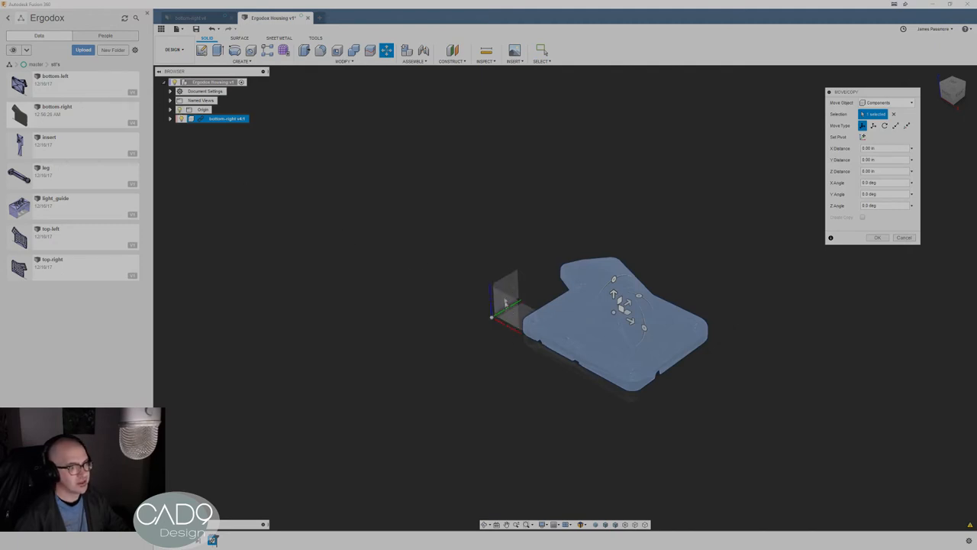
mouse_move(757, 418)
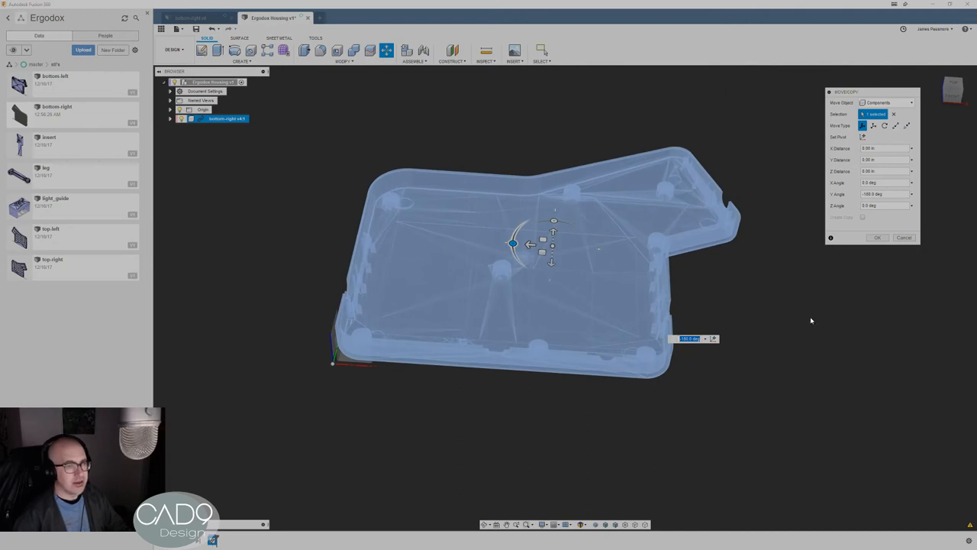
click(876, 238)
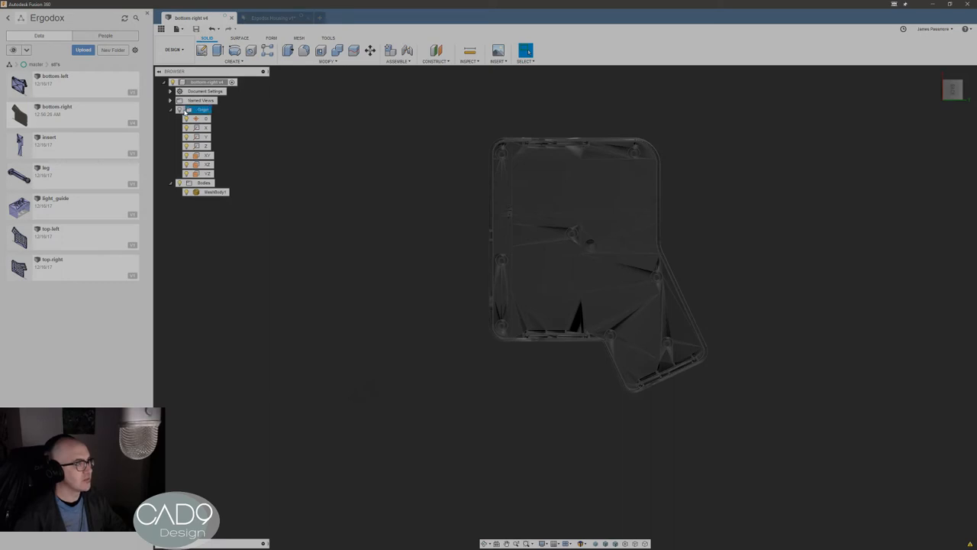
click(287, 19)
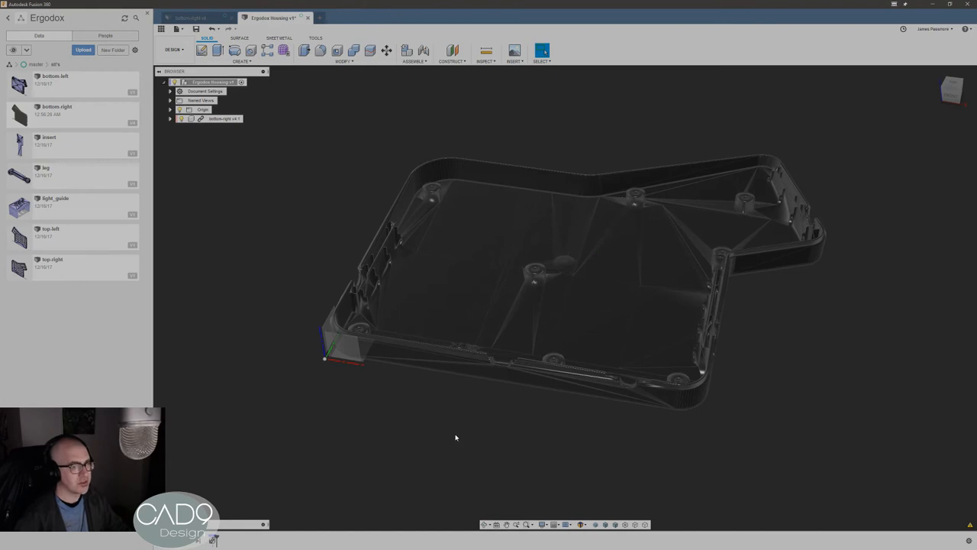
mouse_move(380, 449)
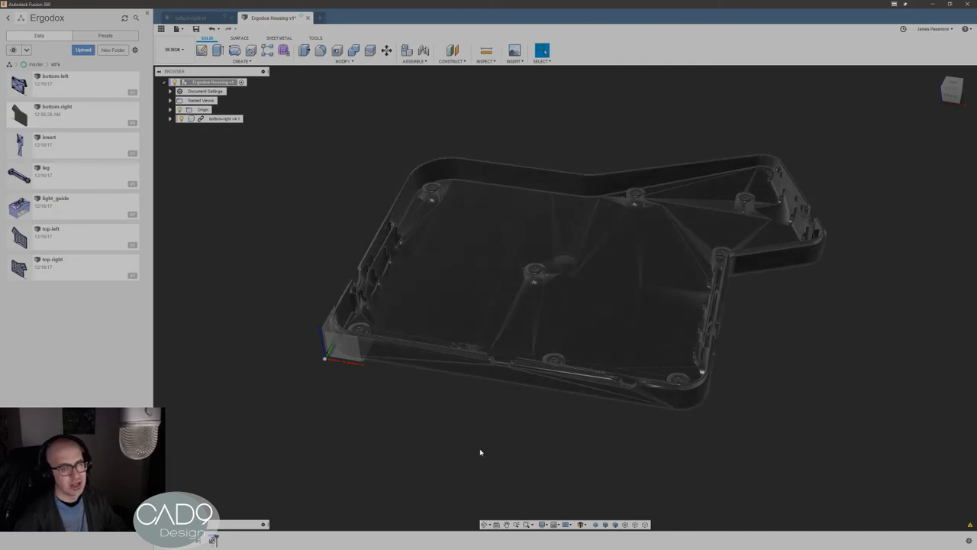
mouse_move(464, 424)
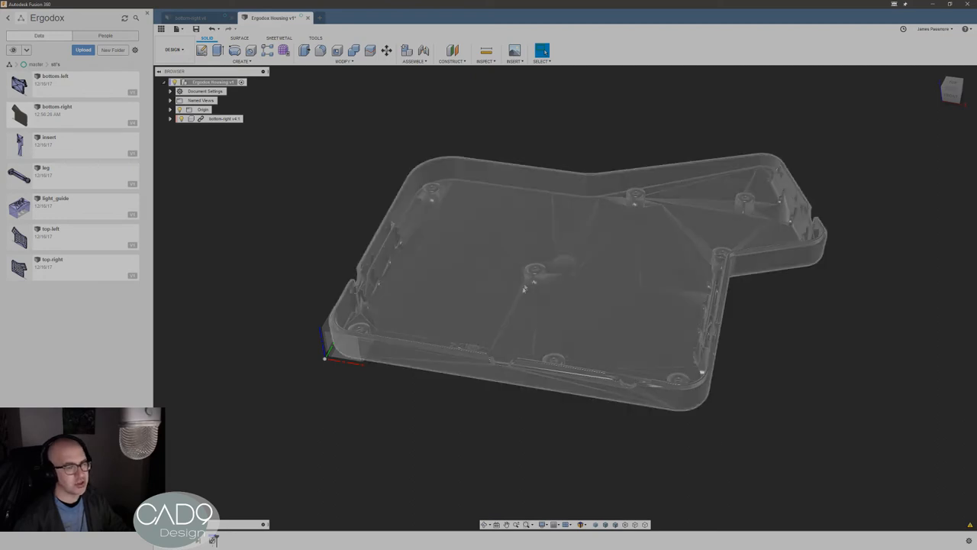
mouse_move(529, 286)
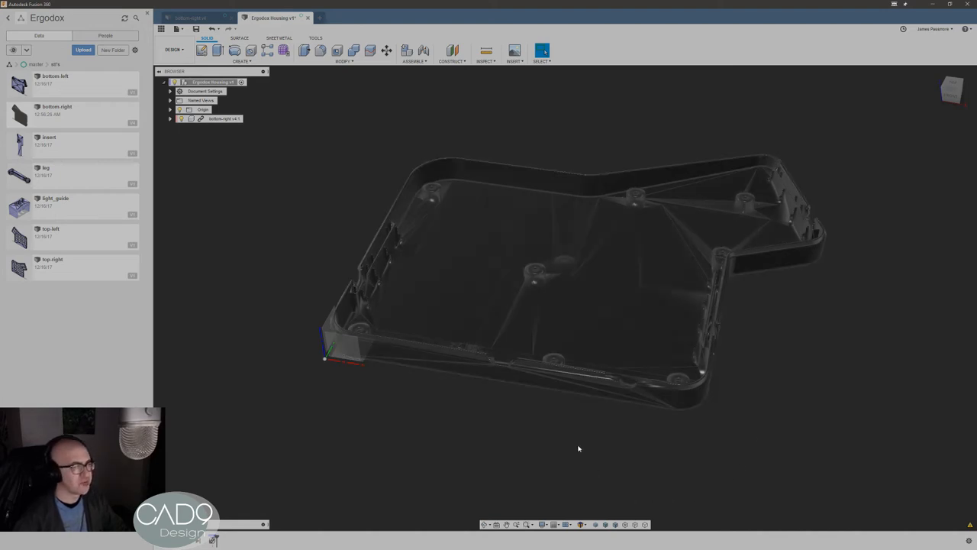
mouse_move(485, 461)
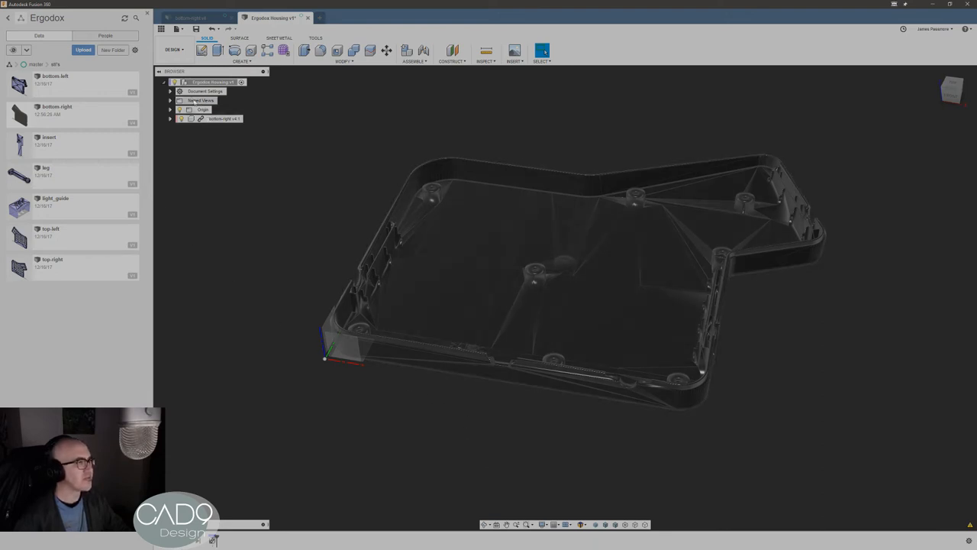
Start a Section Analysis and push its plane into the housing wall to expose the cross-section
click(482, 58)
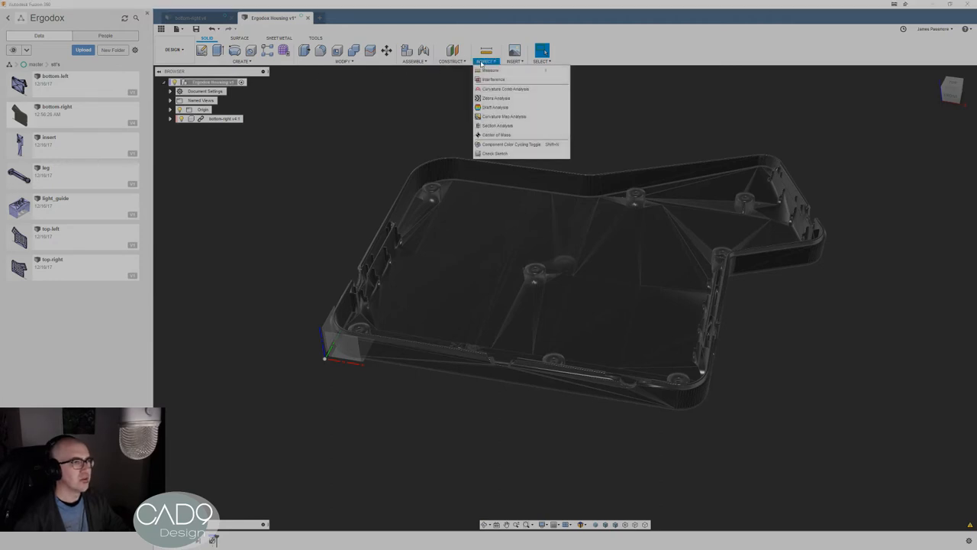
mouse_move(498, 126)
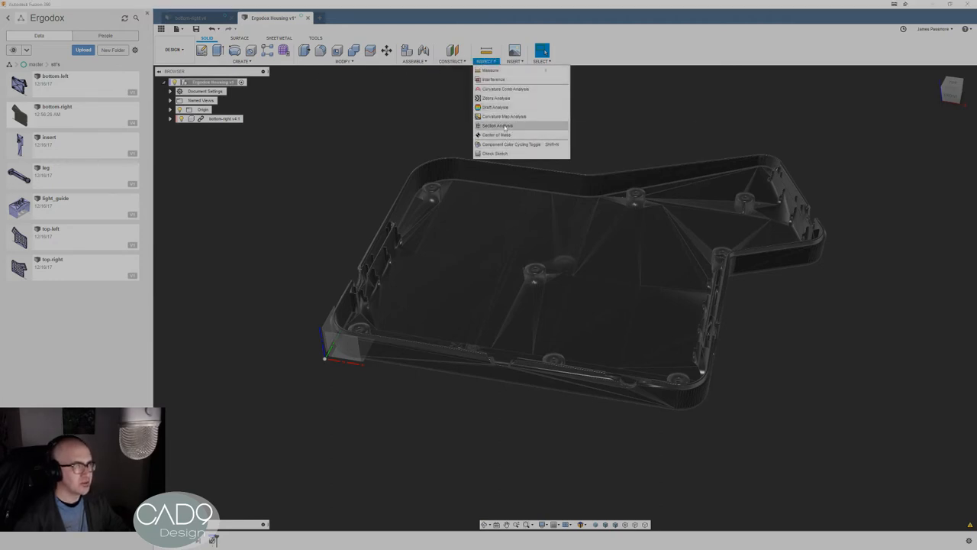
click(496, 125)
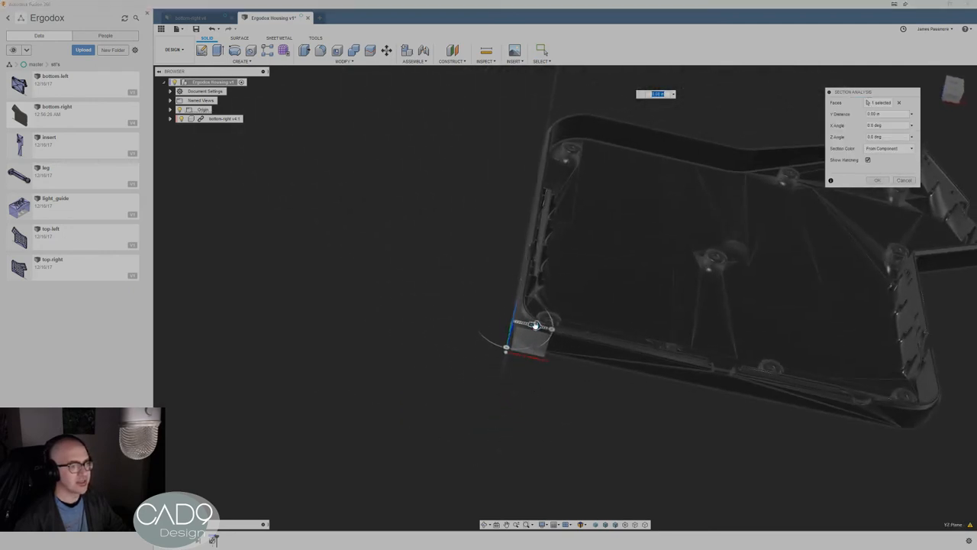
drag(535, 324, 549, 333)
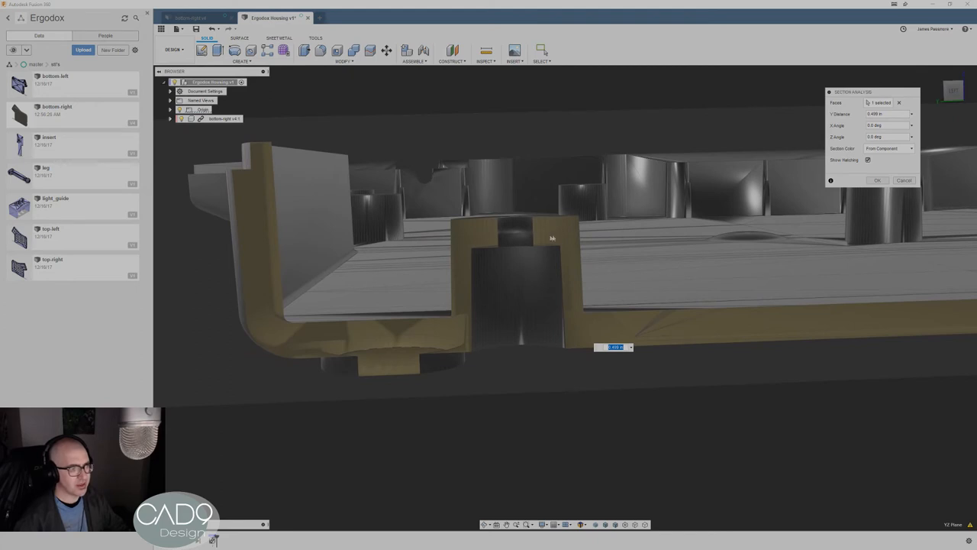
mouse_move(537, 366)
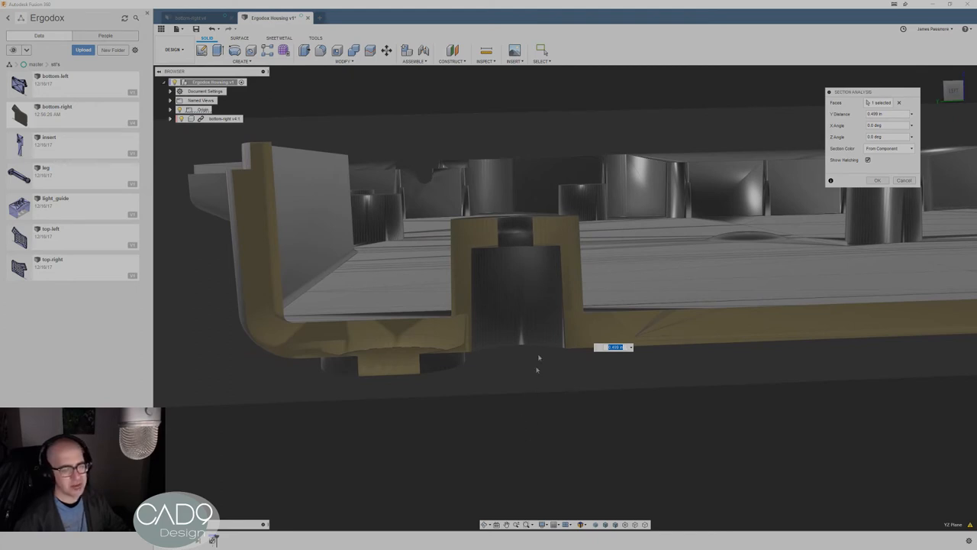
mouse_move(507, 272)
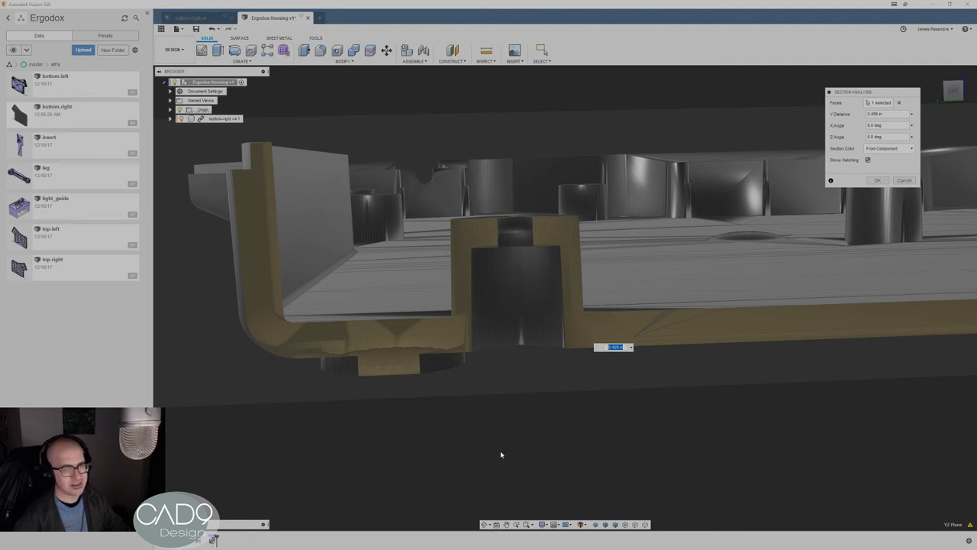
mouse_move(620, 329)
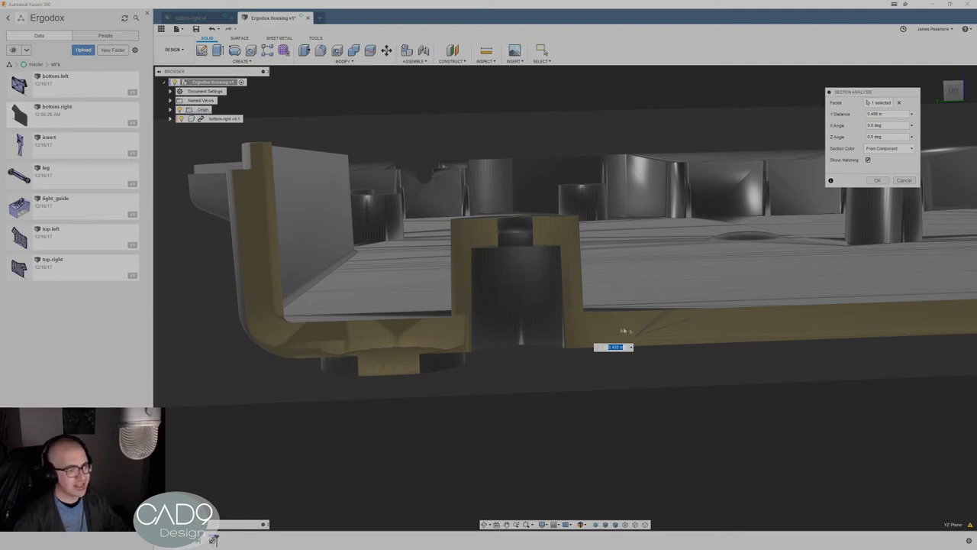
mouse_move(544, 234)
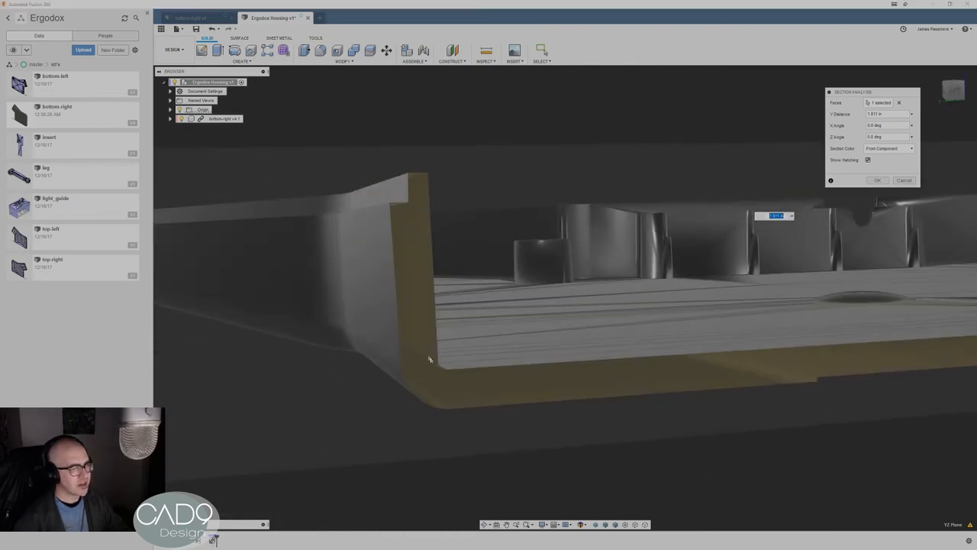
Rotate the section plane to cut along the housing's long edge and set its depth near the outer wall
drag(430, 359, 861, 263)
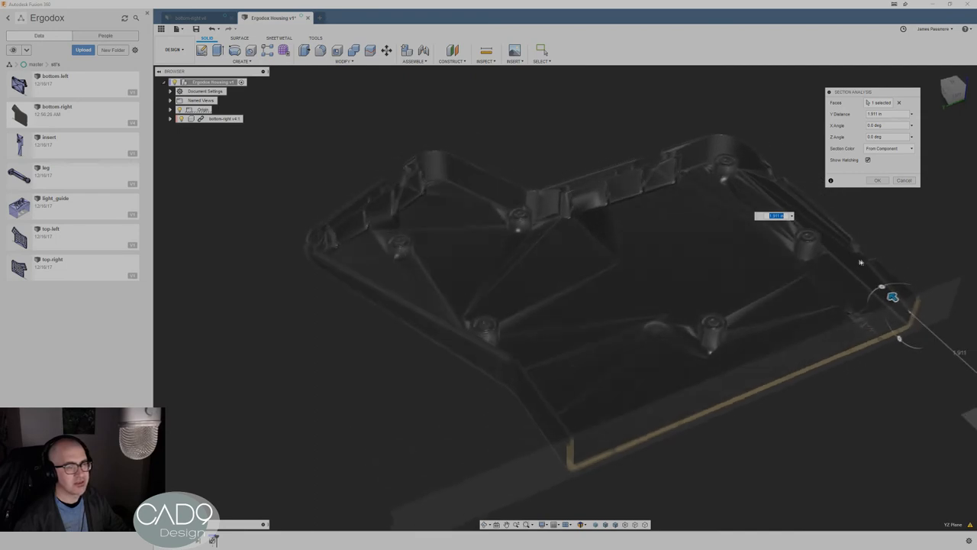
drag(893, 296, 772, 205)
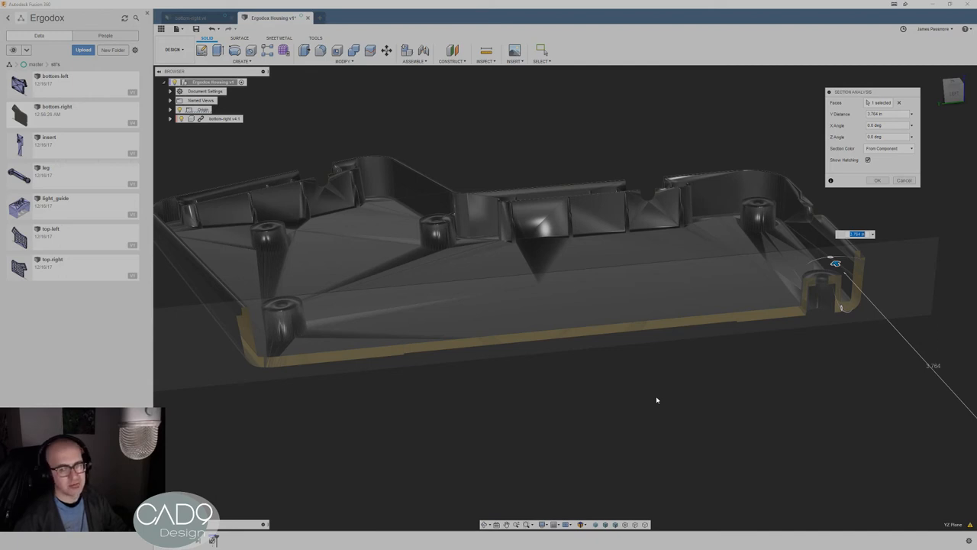
mouse_move(696, 398)
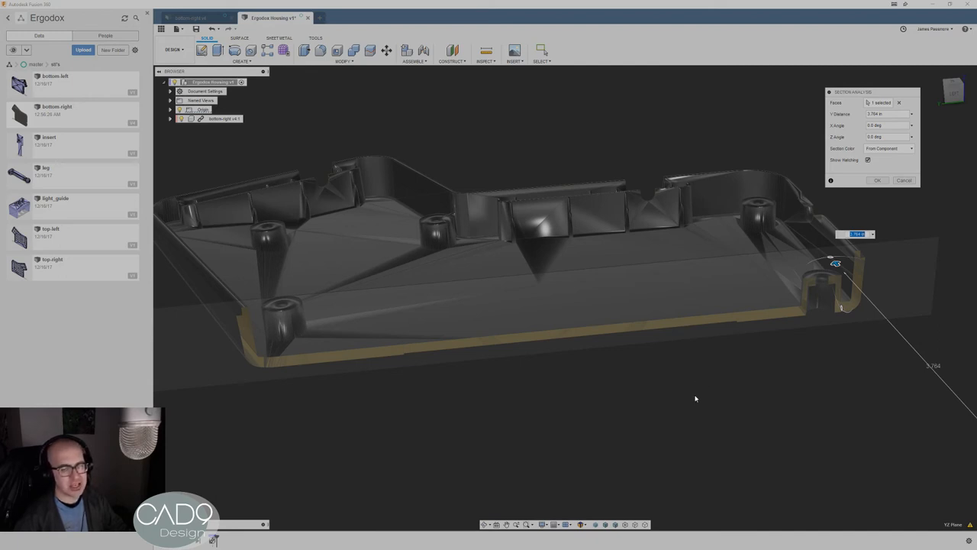
mouse_move(809, 380)
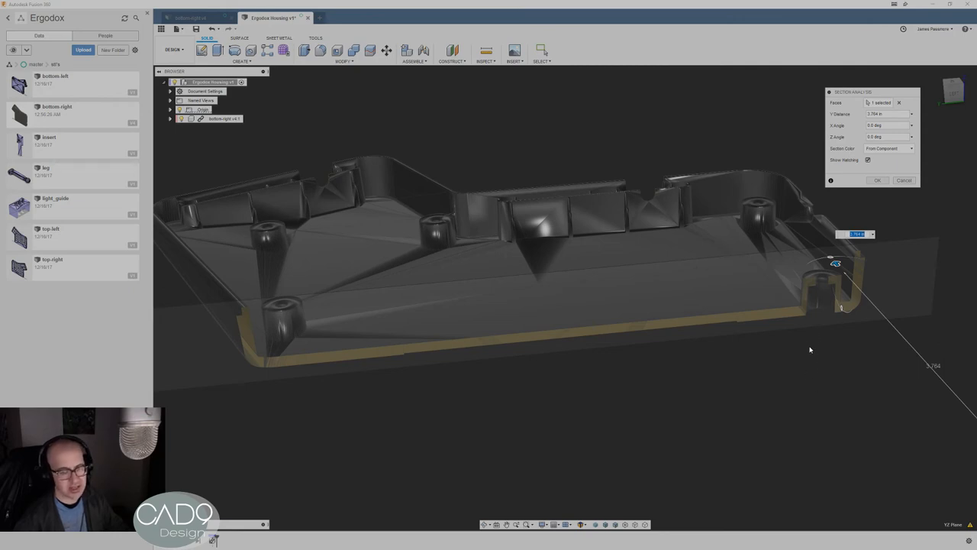
mouse_move(837, 263)
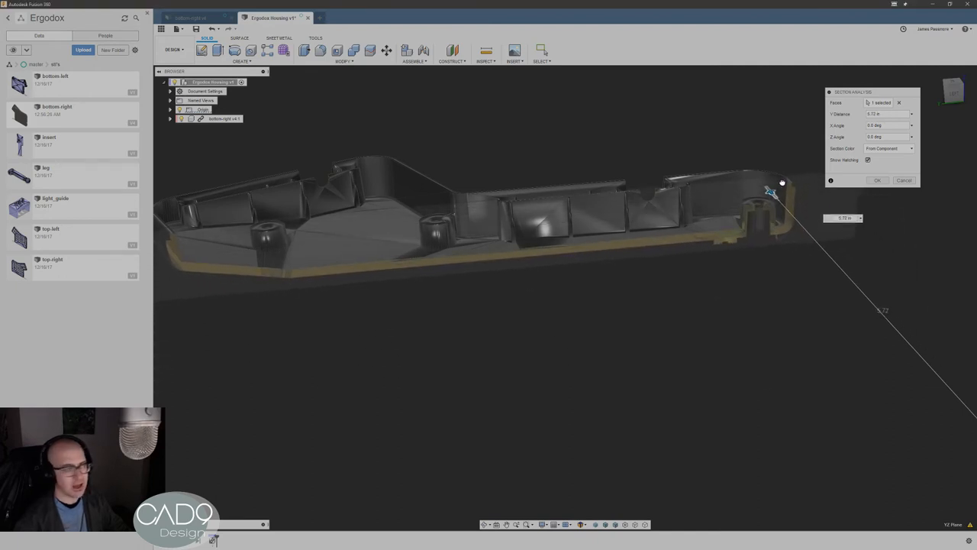
drag(781, 183, 782, 165)
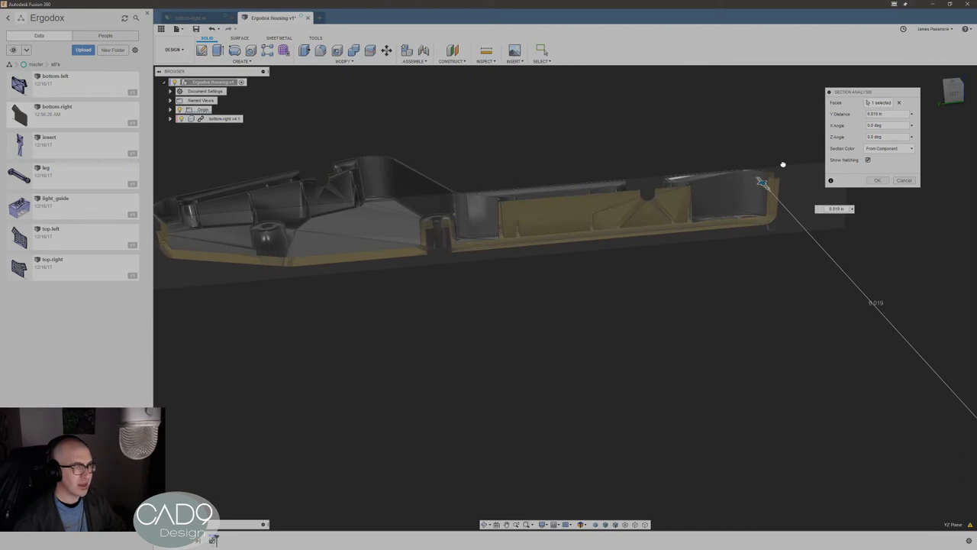
drag(782, 165, 788, 172)
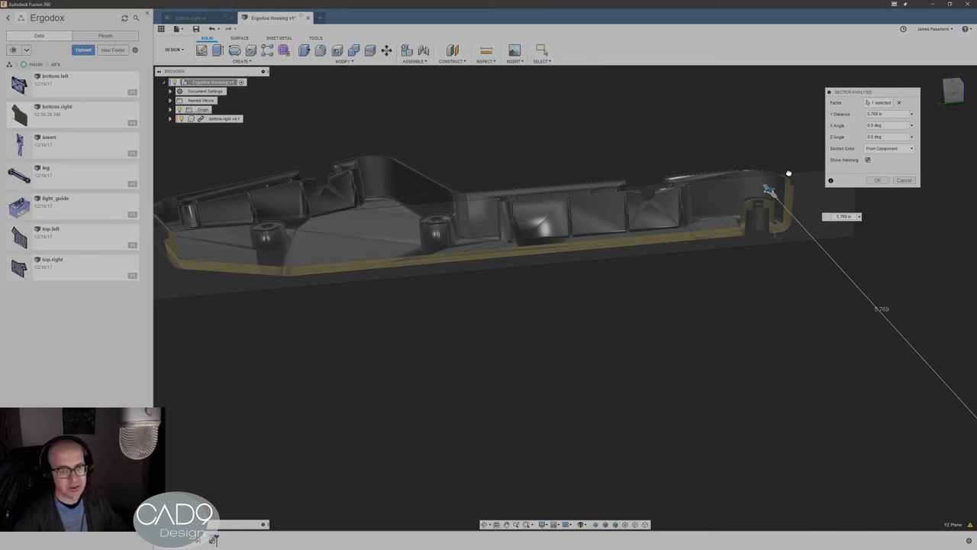
Check the cut from another angle and accept the Section Analysis as a saved analysis
drag(769, 189, 782, 204)
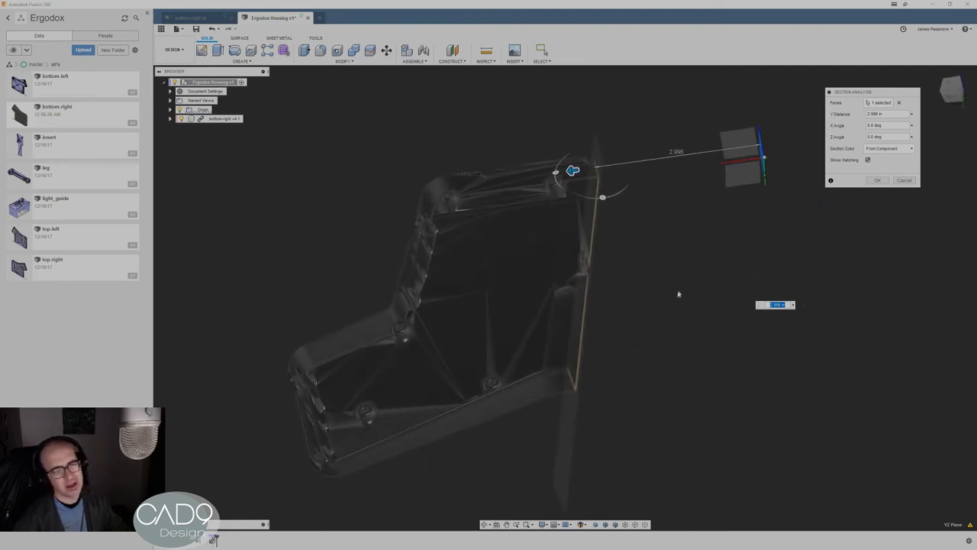
mouse_move(667, 305)
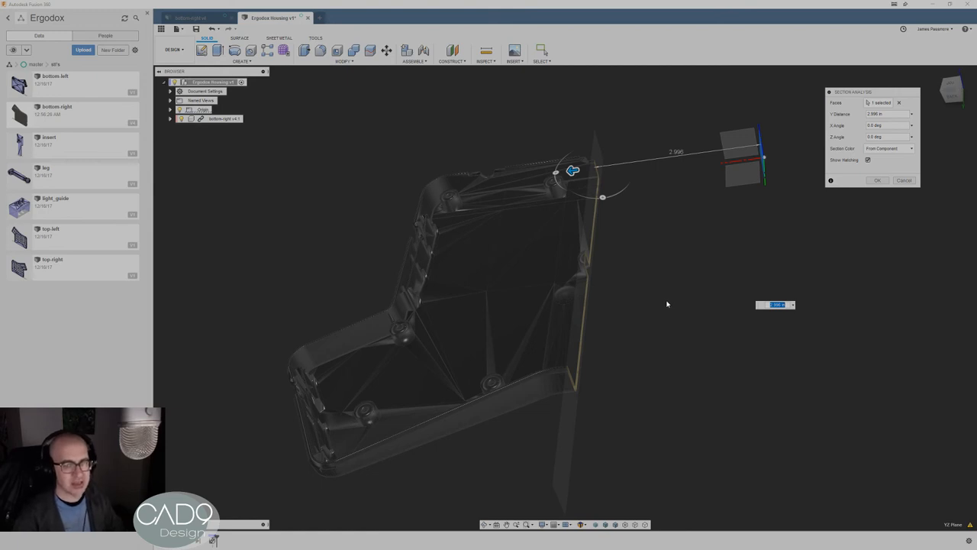
mouse_move(675, 288)
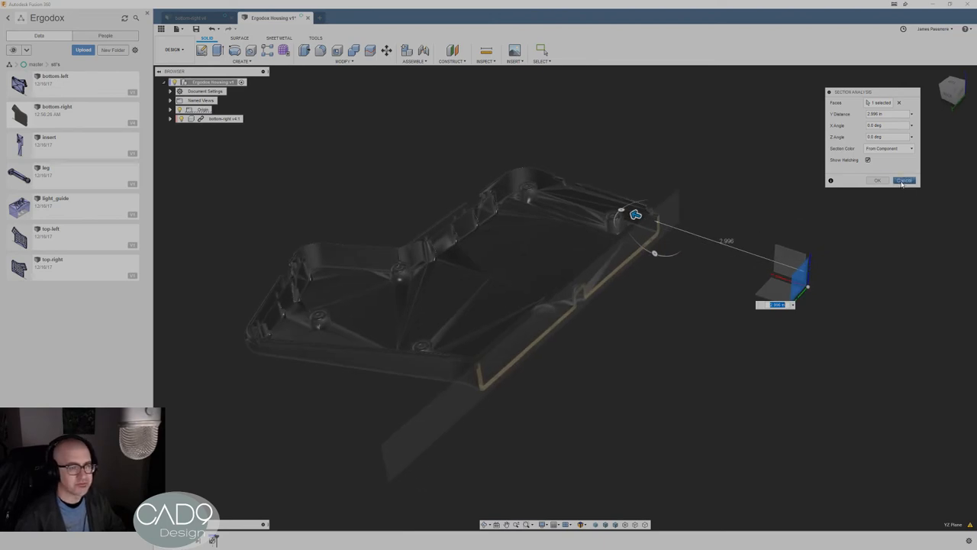
click(907, 180)
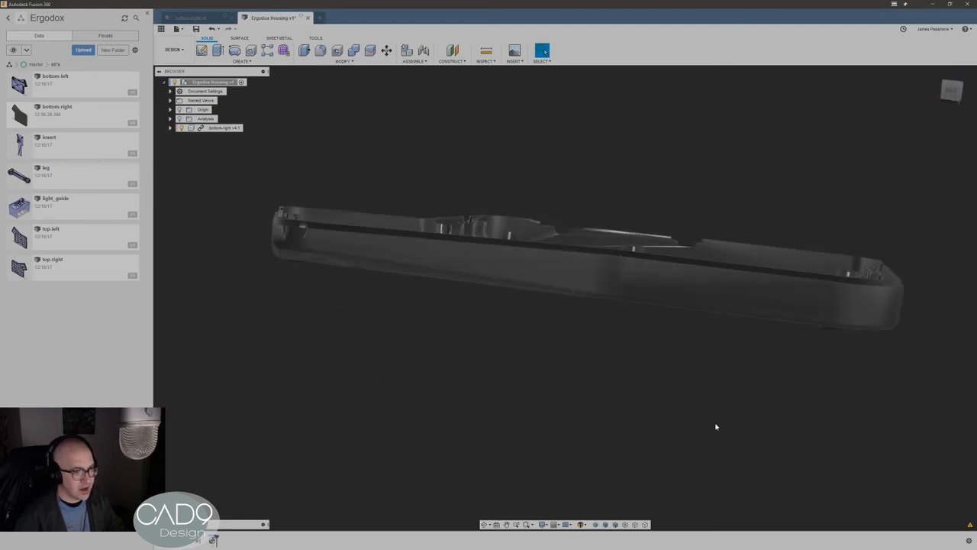
drag(716, 427, 565, 198)
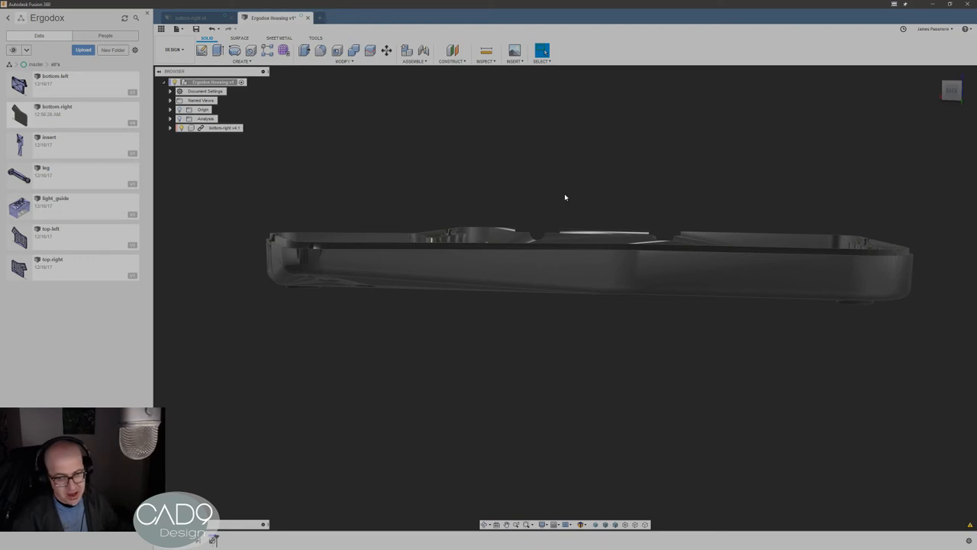
mouse_move(569, 198)
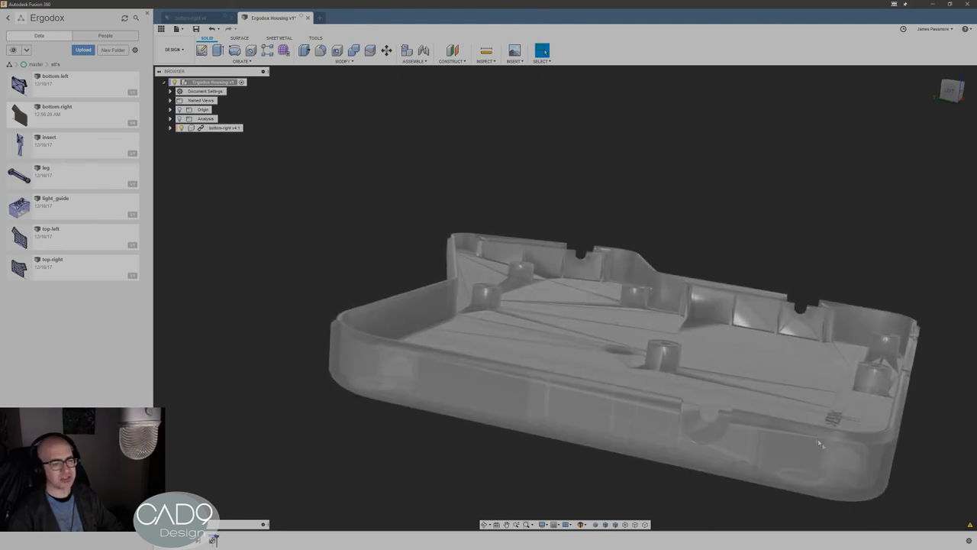
drag(821, 442, 883, 498)
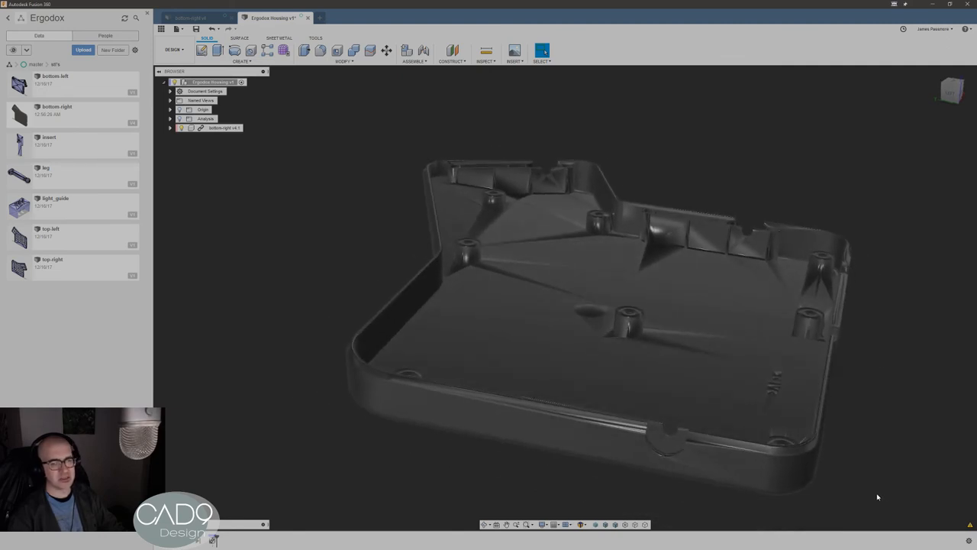
mouse_move(886, 470)
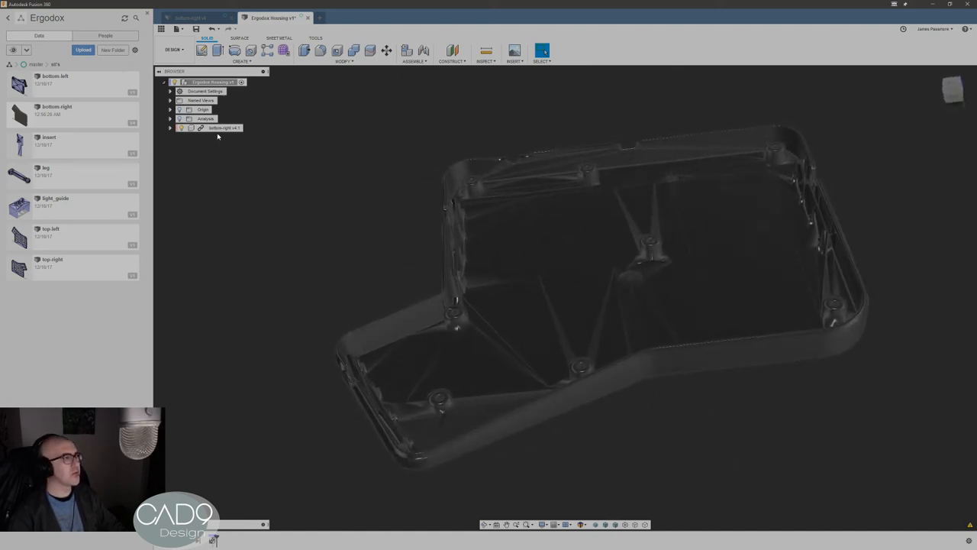
click(446, 48)
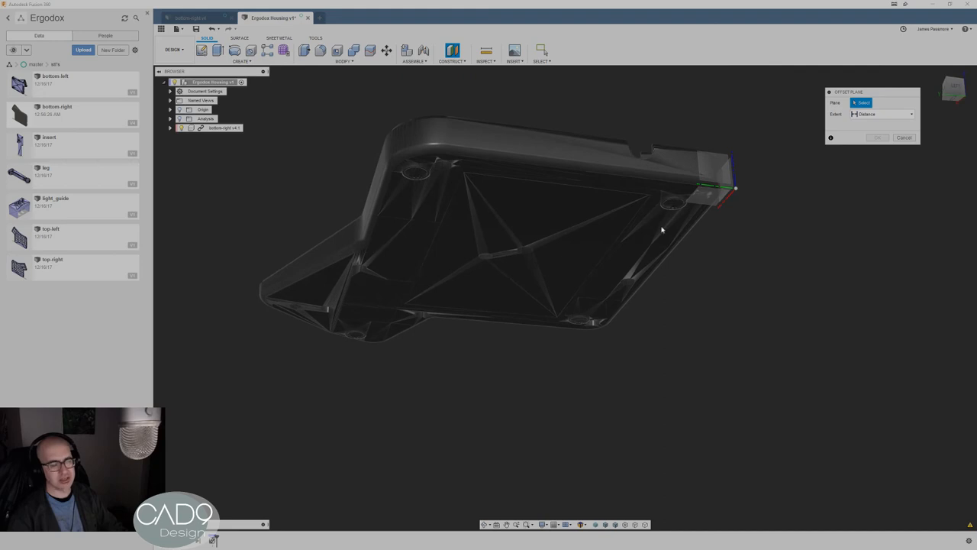
mouse_move(821, 281)
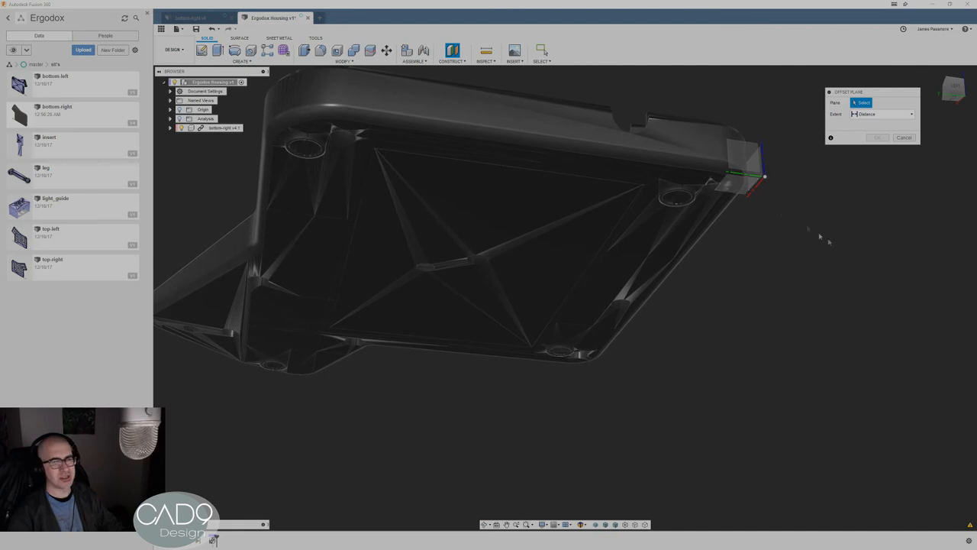
click(732, 183)
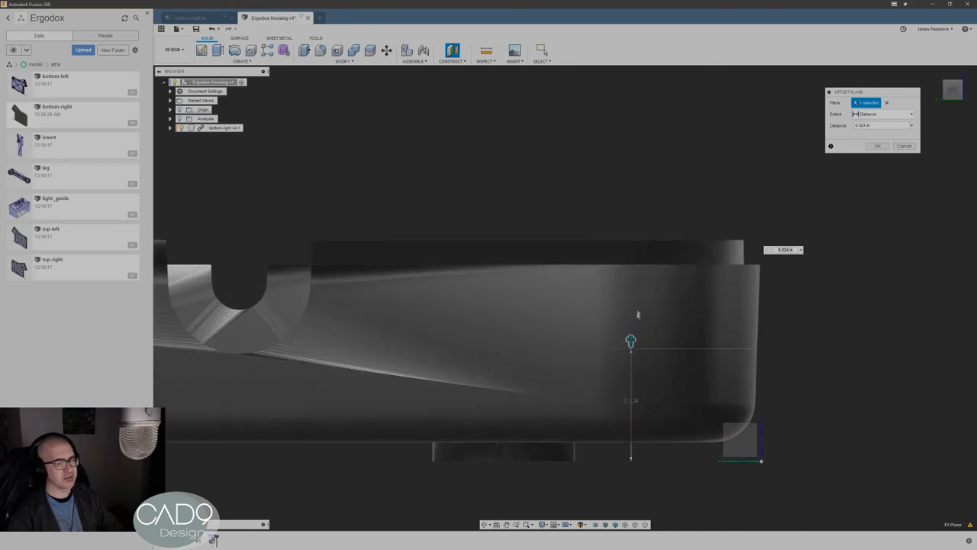
drag(631, 341, 634, 257)
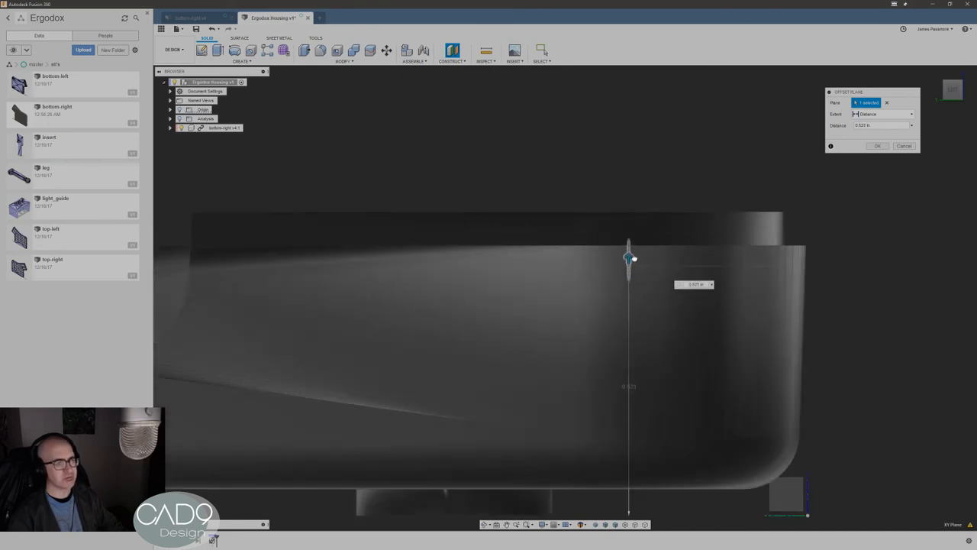
drag(633, 258, 629, 236)
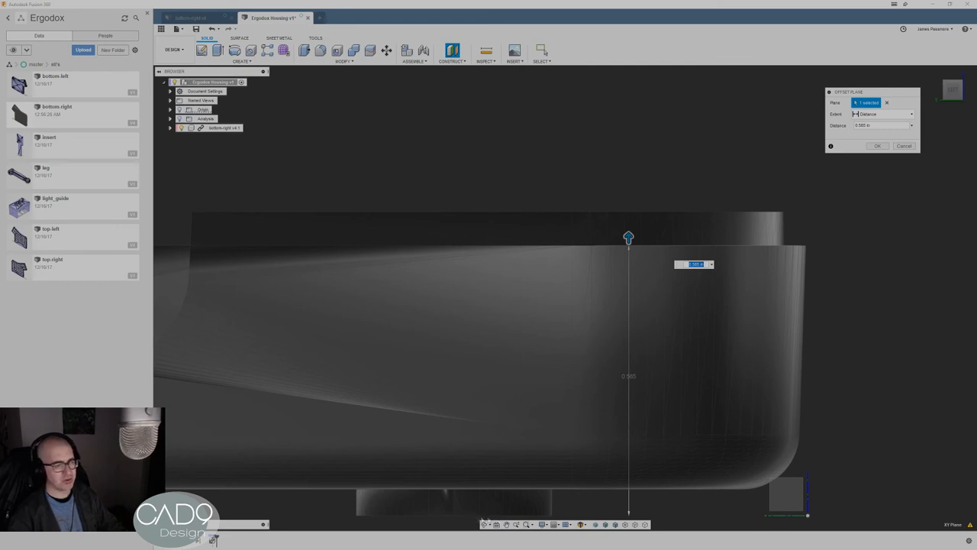
mouse_move(693, 180)
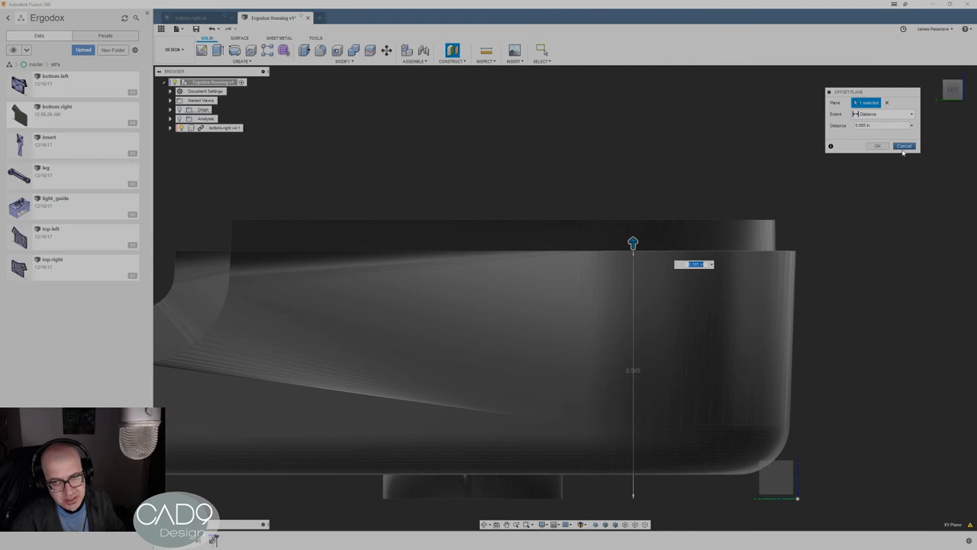
click(901, 147)
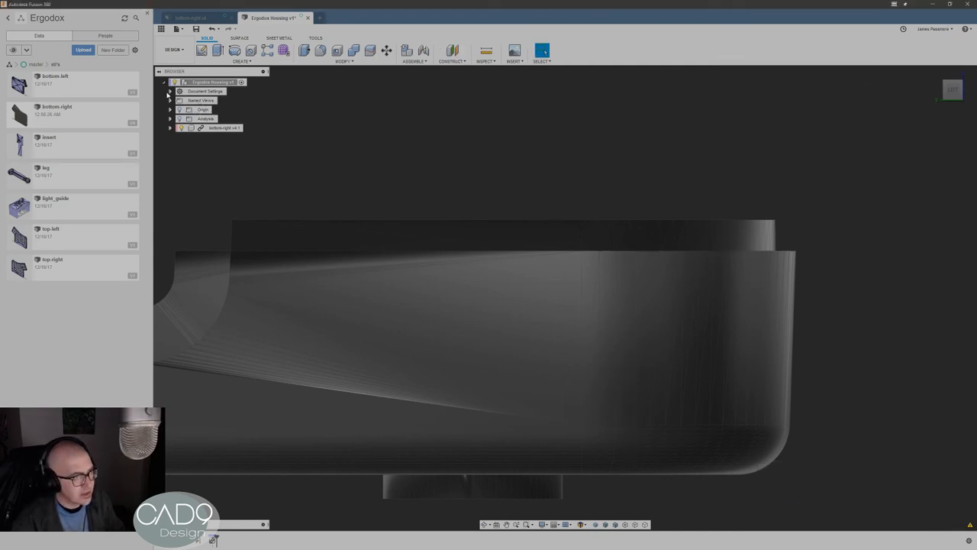
Change the design's unit type to Millimeter in Document Settings
click(177, 101)
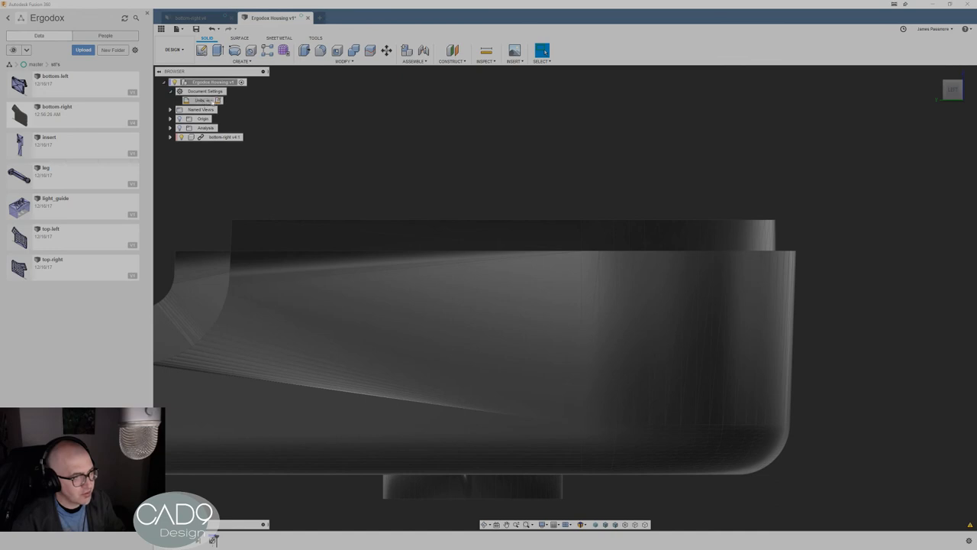
click(201, 101)
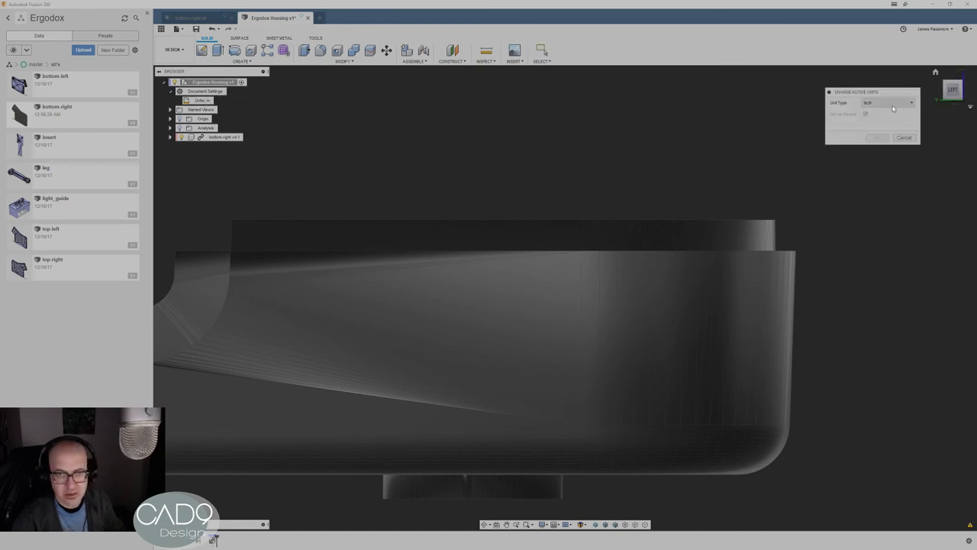
click(888, 103)
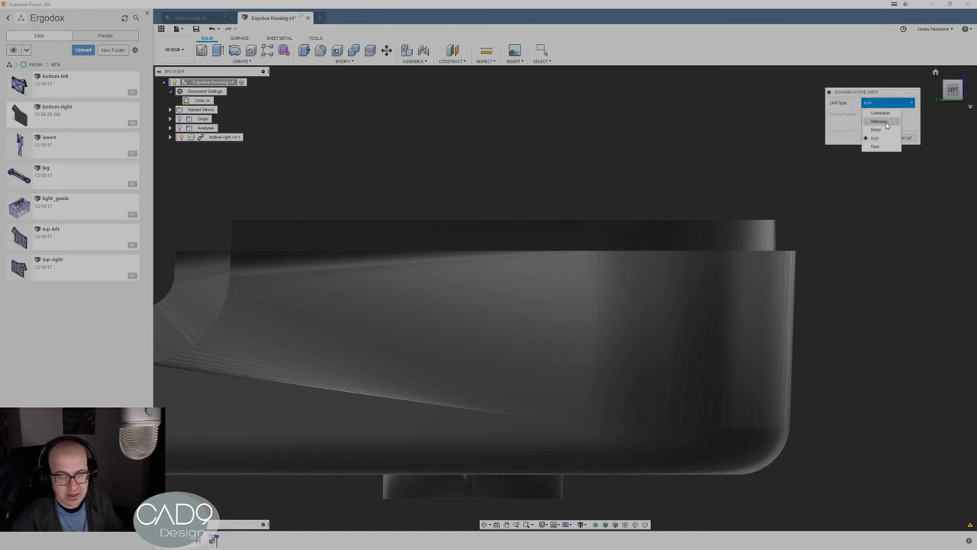
click(880, 122)
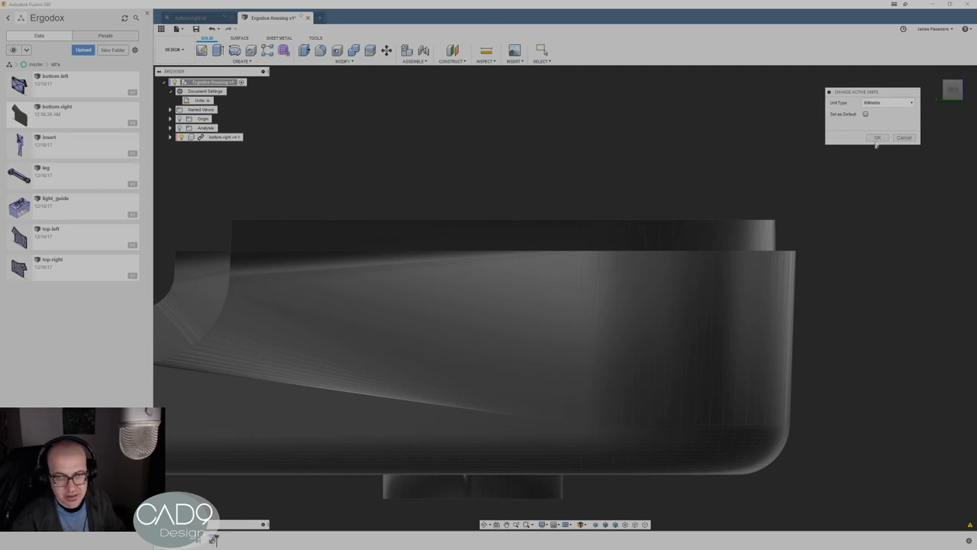
click(876, 137)
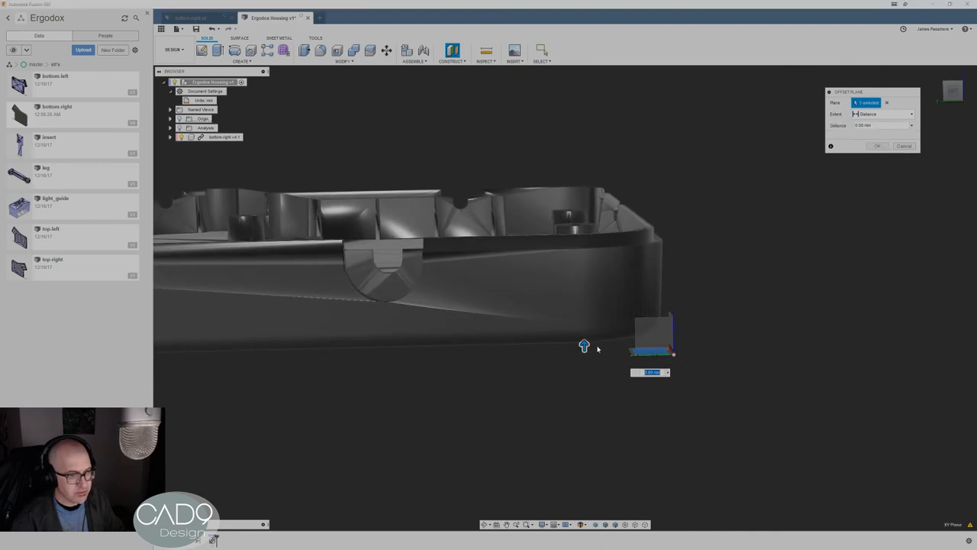
Drag the offset plane's distance up from the base so it sits at the split line
drag(583, 345, 583, 278)
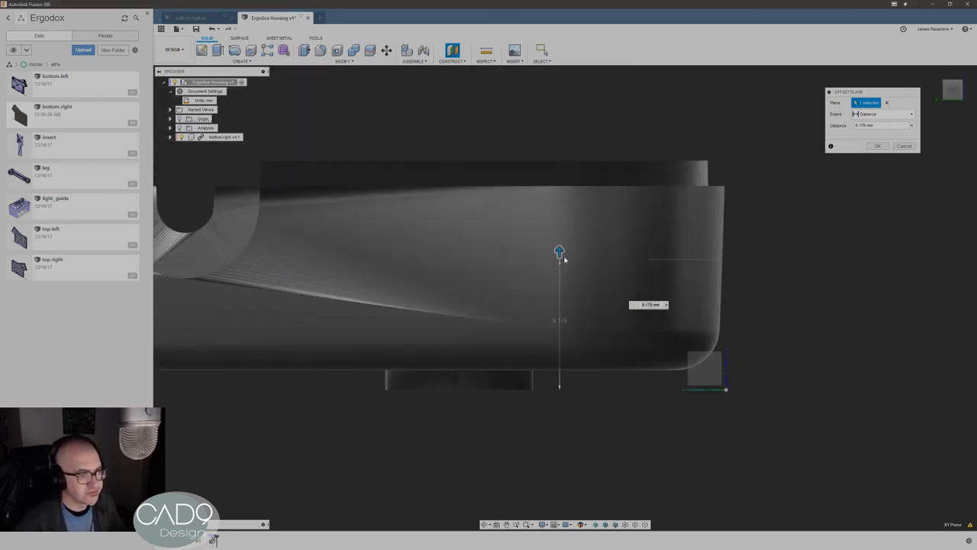
drag(559, 251, 559, 177)
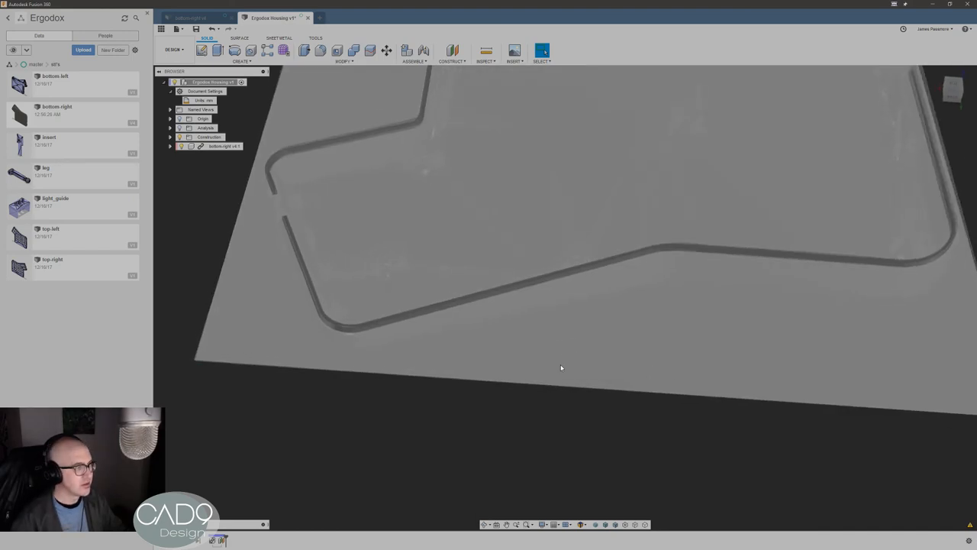
Inspect the new plane against the housing and bring up its context actions
drag(562, 368, 481, 275)
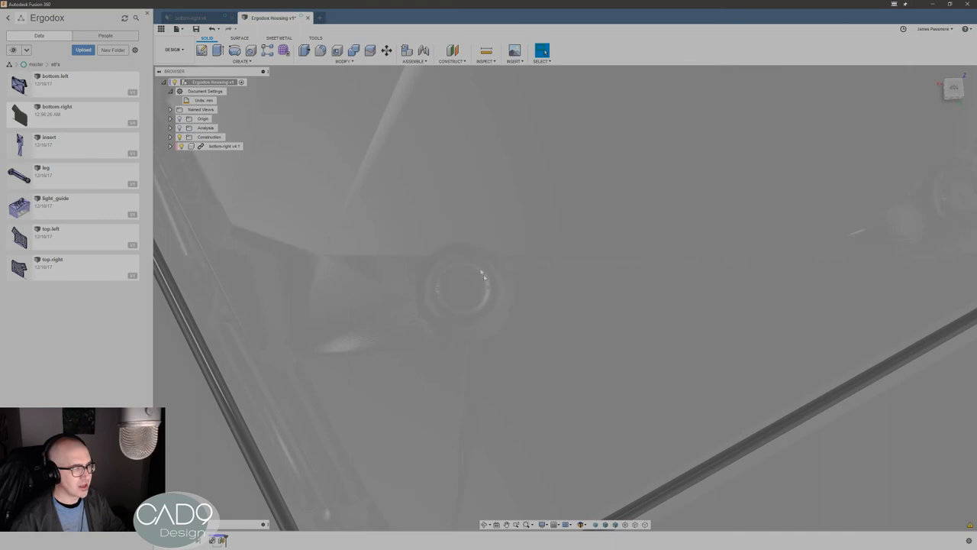
mouse_move(526, 253)
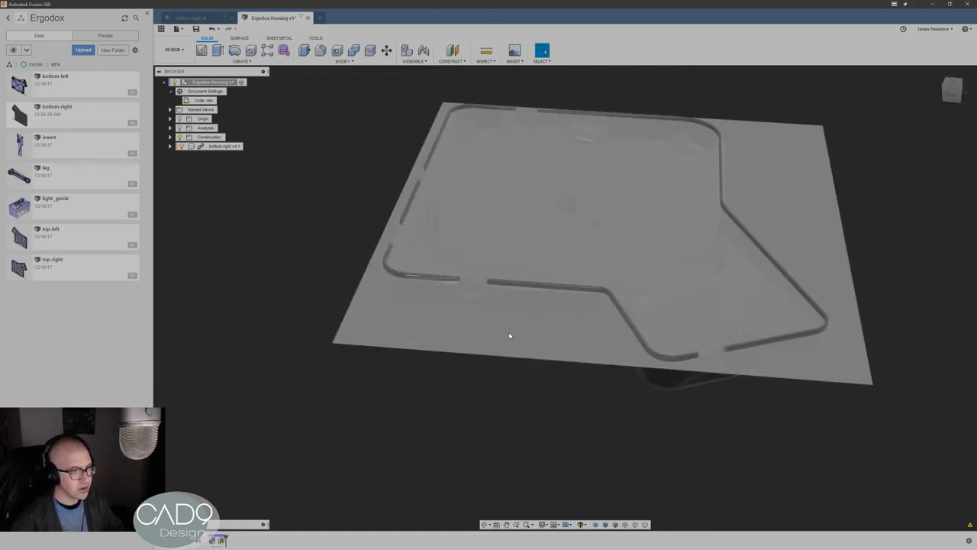
right_click(510, 334)
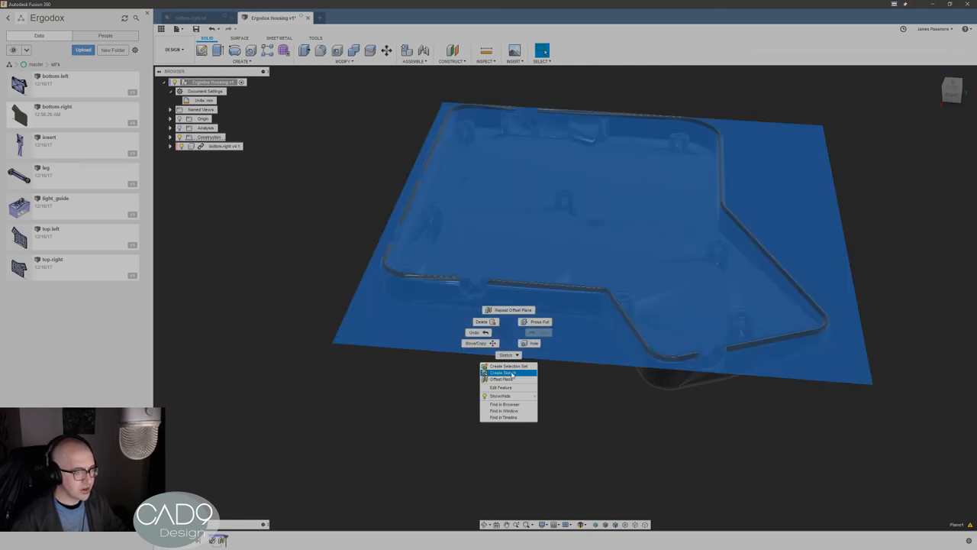
Create a sketch on the split-line plane and orbit to check it against the housing walls and posts
click(497, 372)
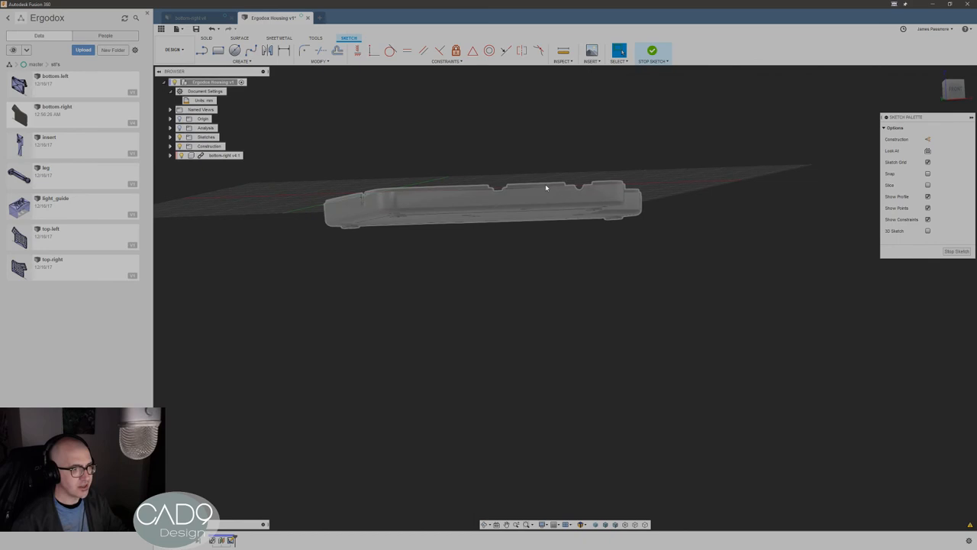
drag(546, 190, 594, 223)
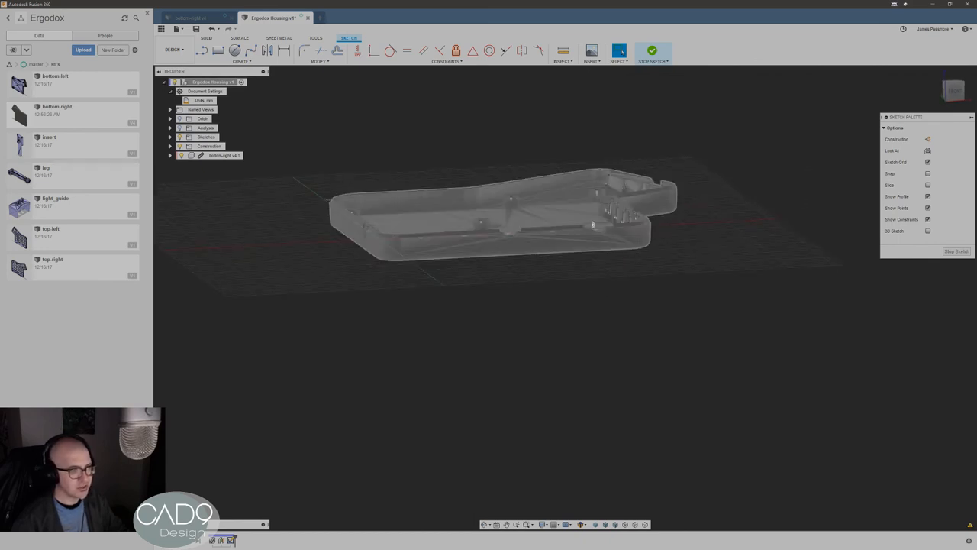
drag(593, 226, 725, 235)
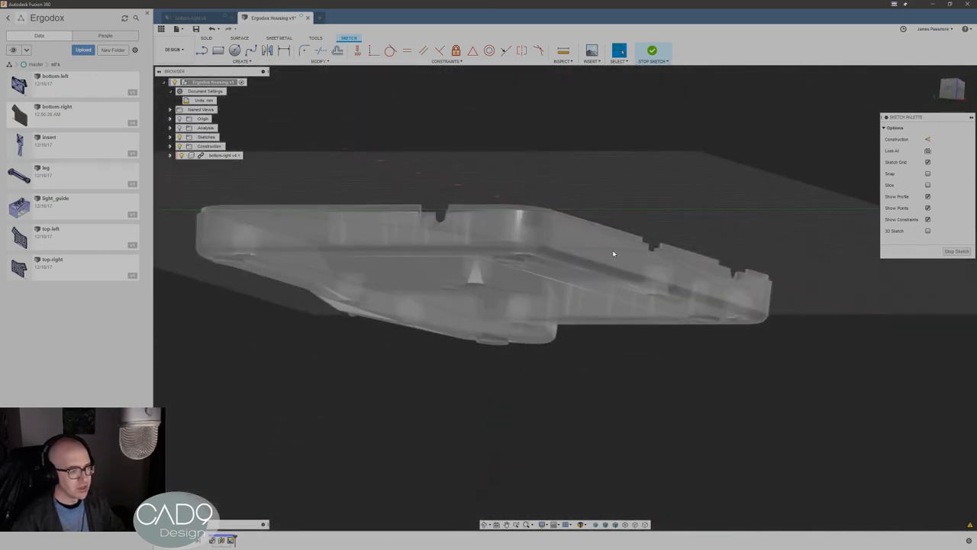
drag(610, 253, 657, 427)
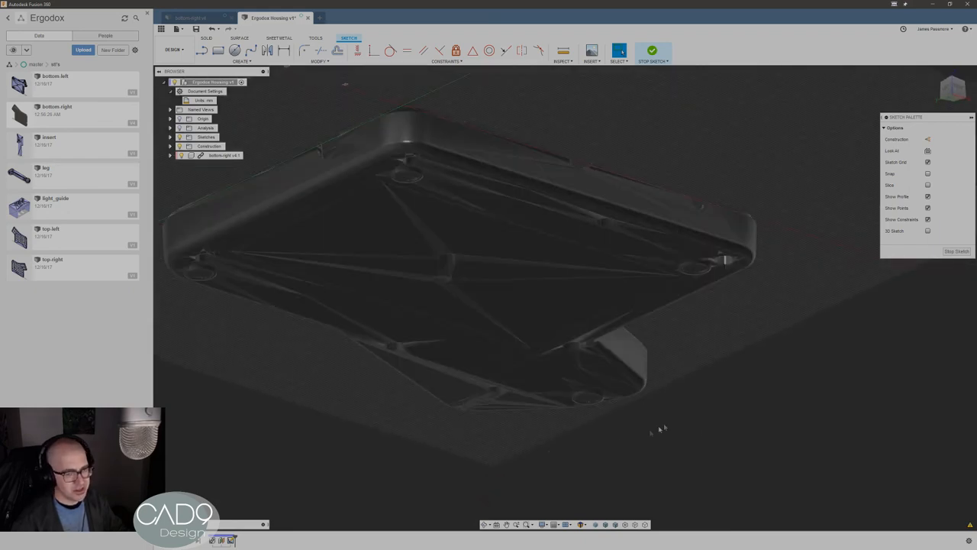
mouse_move(736, 409)
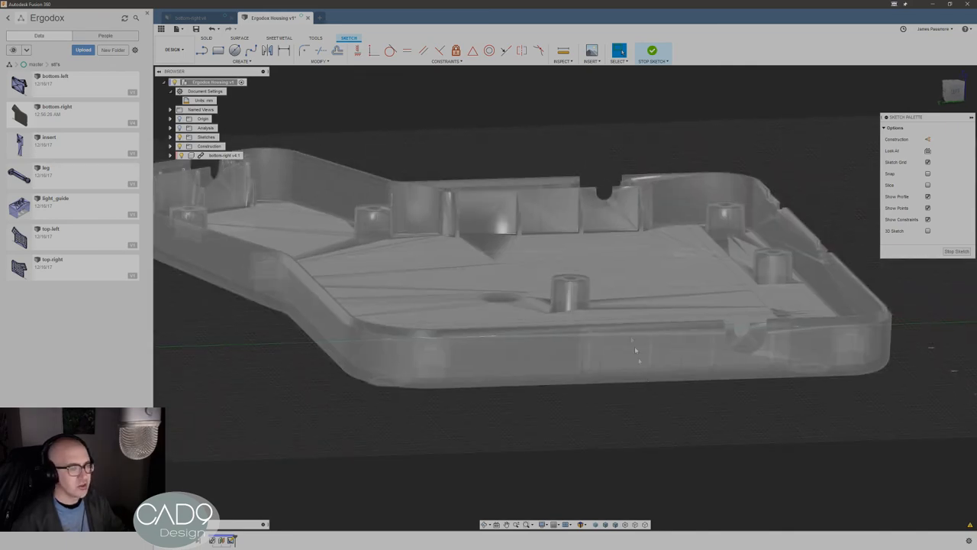
drag(633, 348, 567, 319)
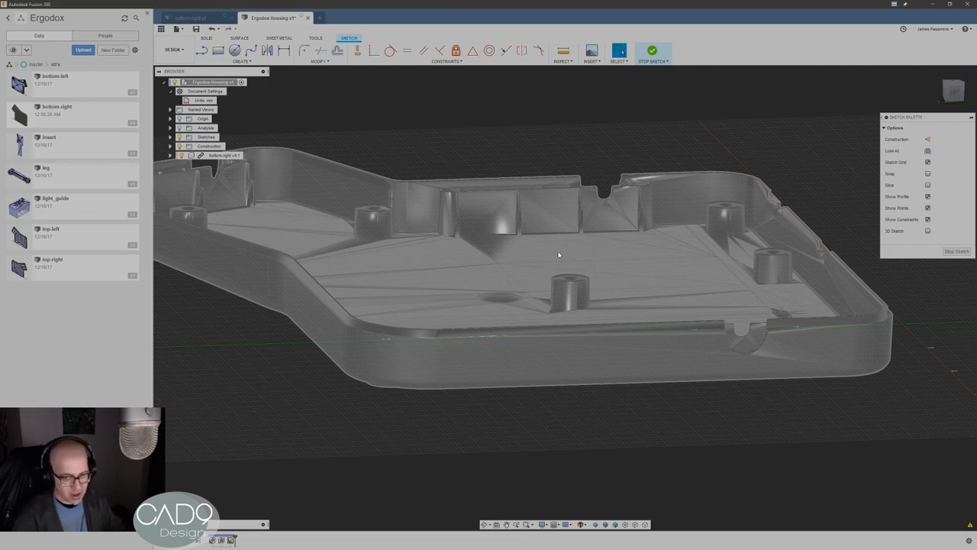
mouse_move(577, 366)
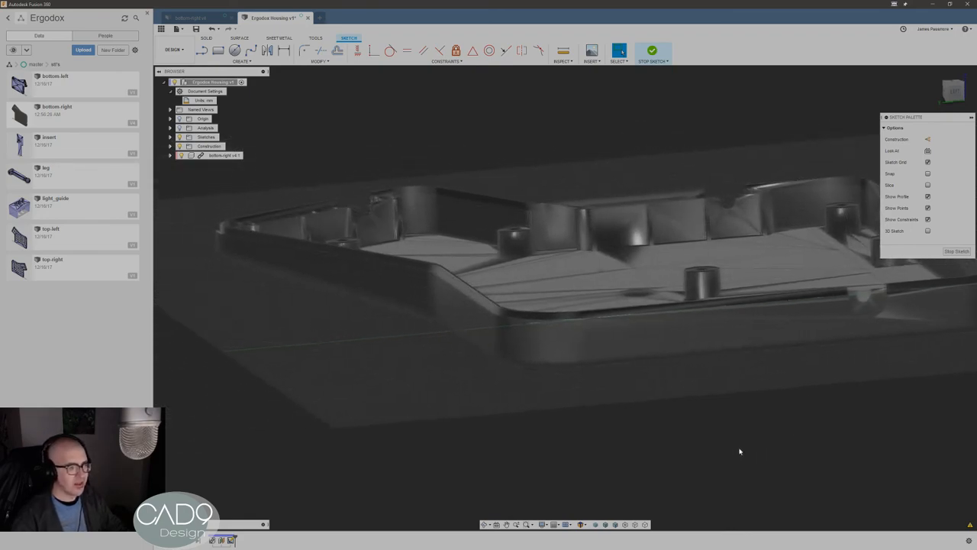
drag(739, 452, 394, 409)
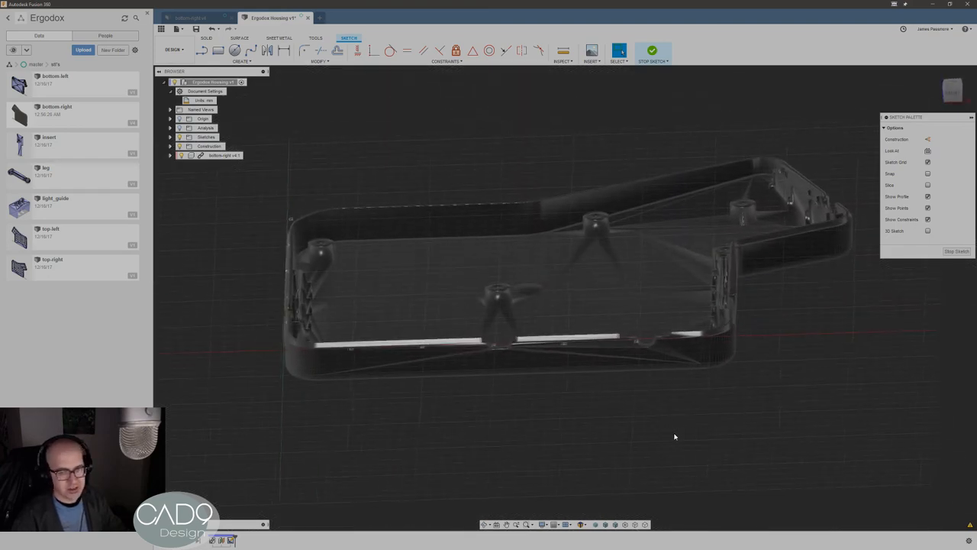
drag(672, 435, 714, 423)
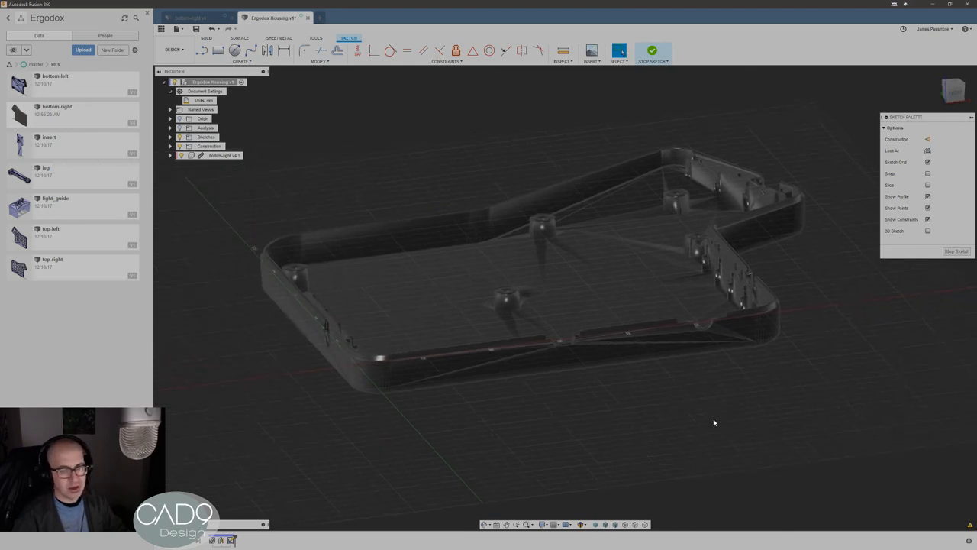